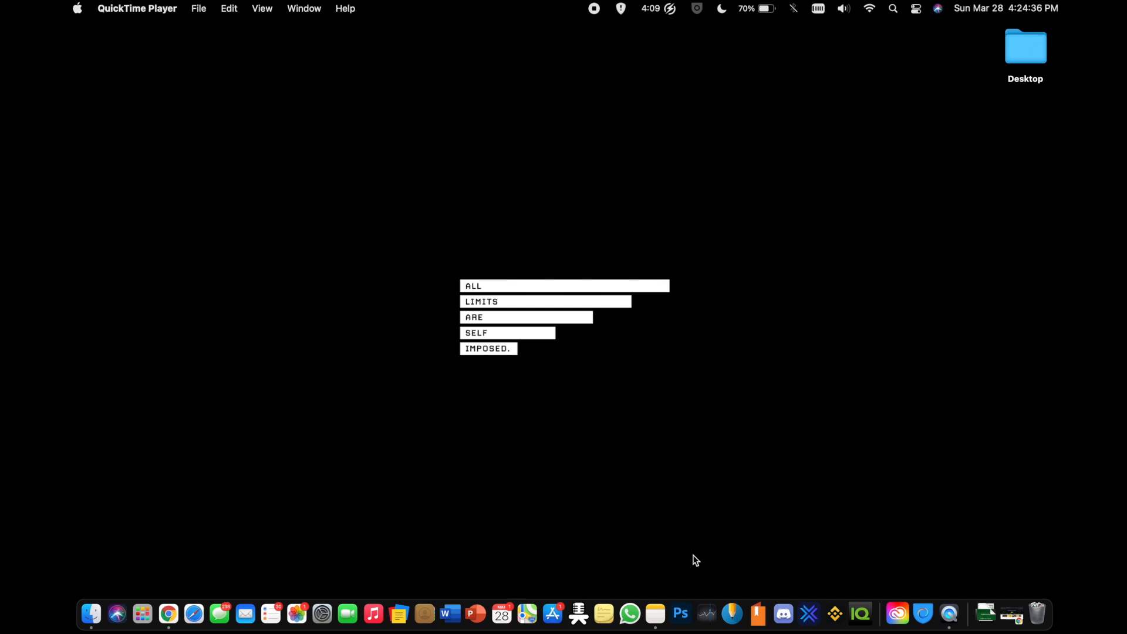
mouse_move(342, 560)
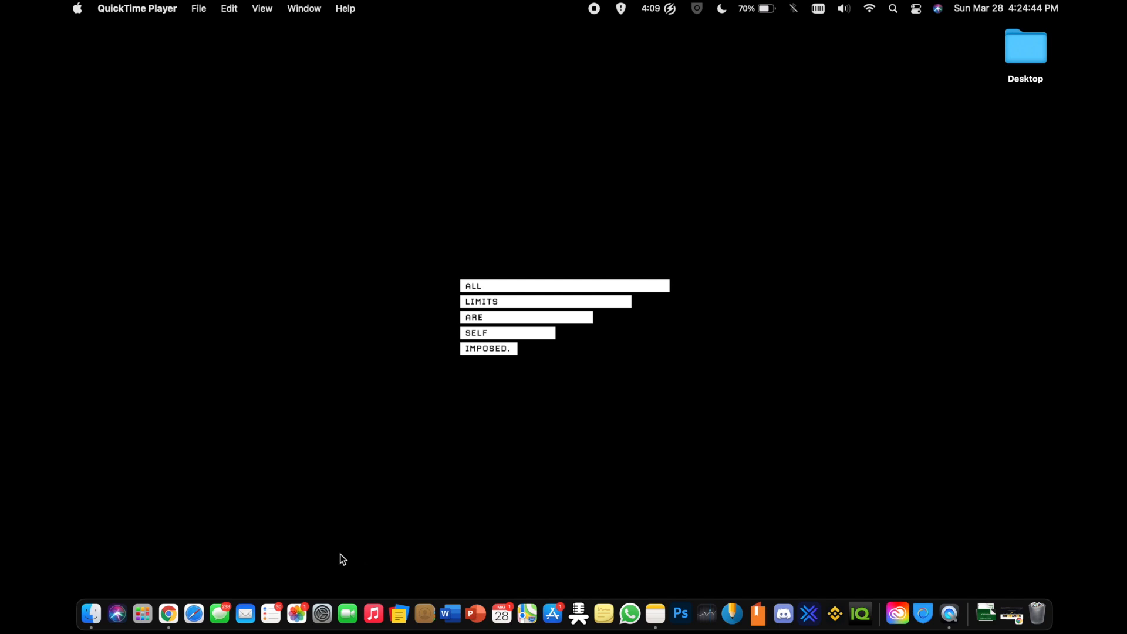
Step: Bring Chrome to the front and switch to the MetaMask website tab
click(168, 615)
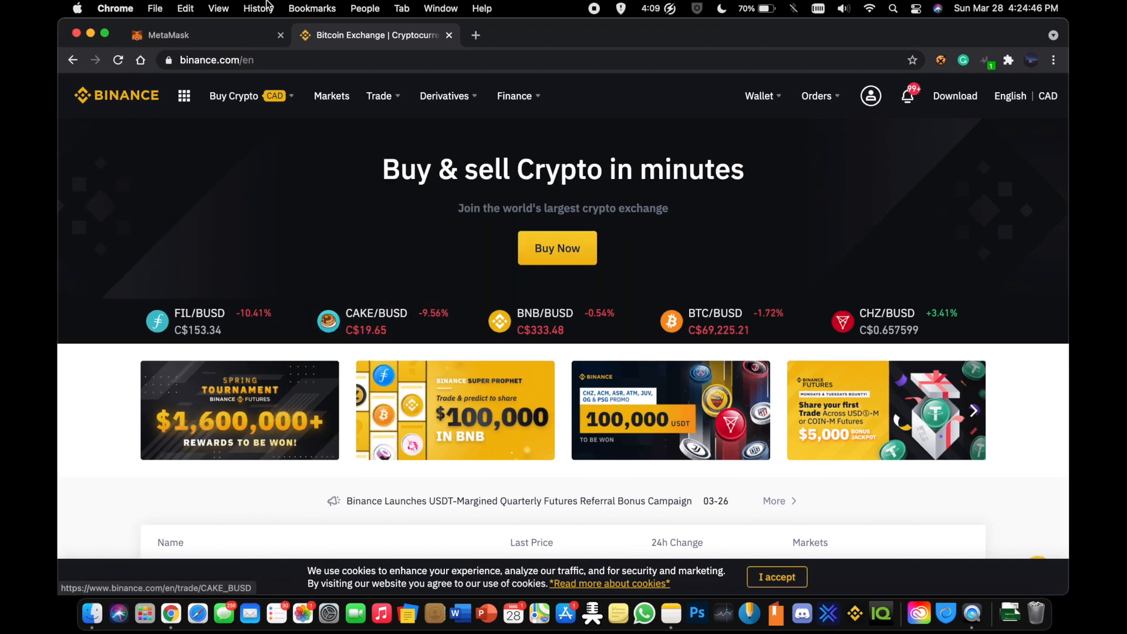
click(176, 35)
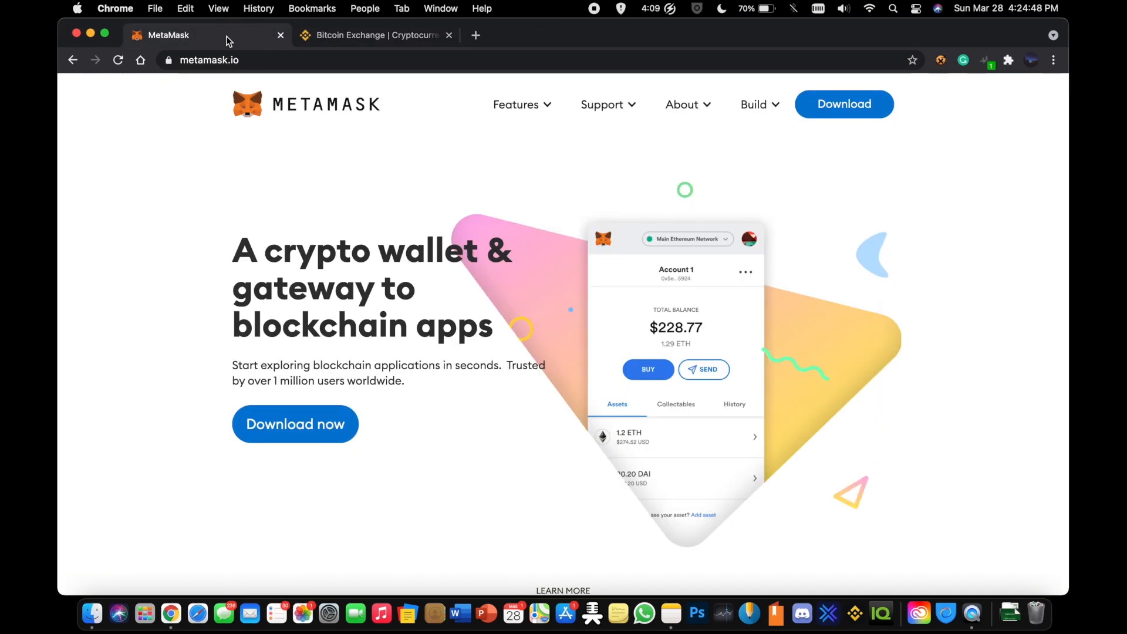
mouse_move(969, 170)
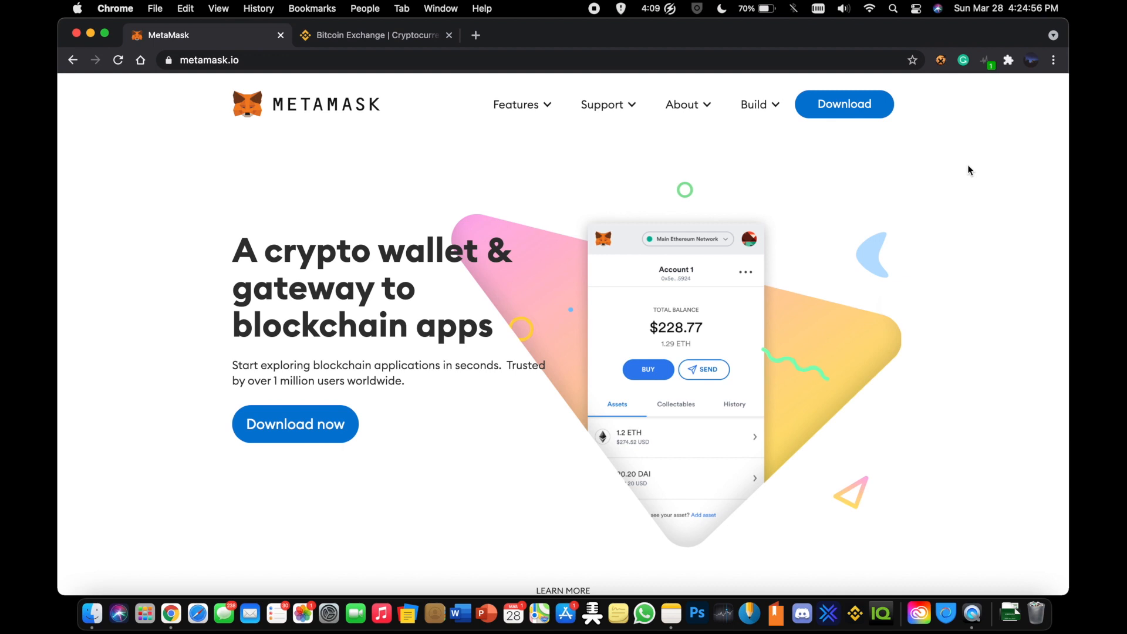
Step: Unlock the MetaMask extension with the password to show the 0.0082 BNB balance
click(1012, 59)
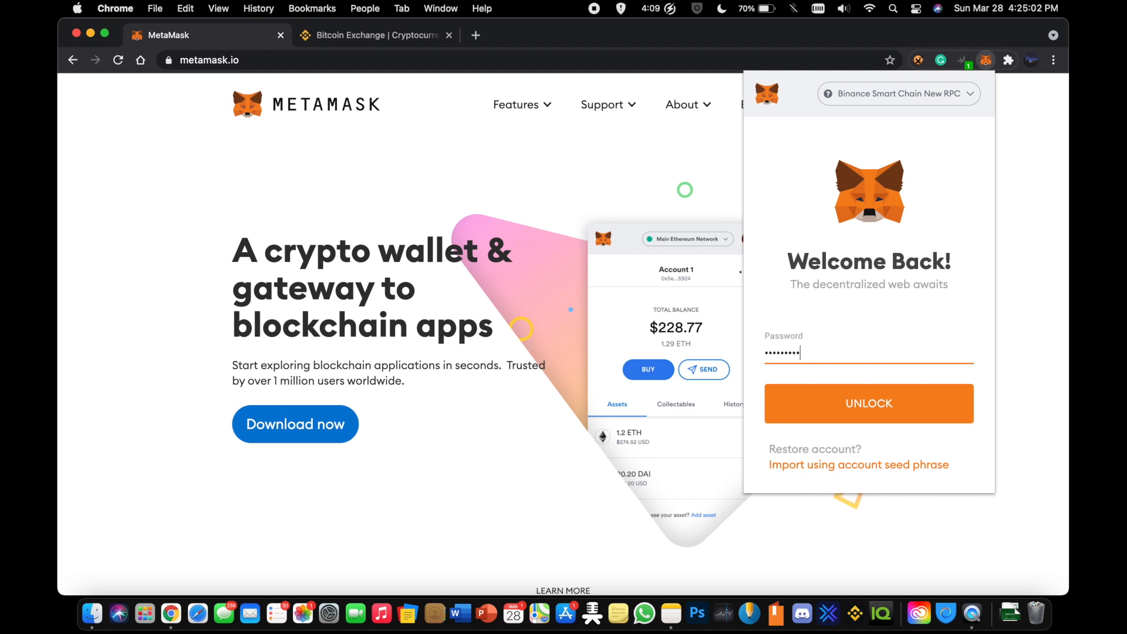
click(869, 403)
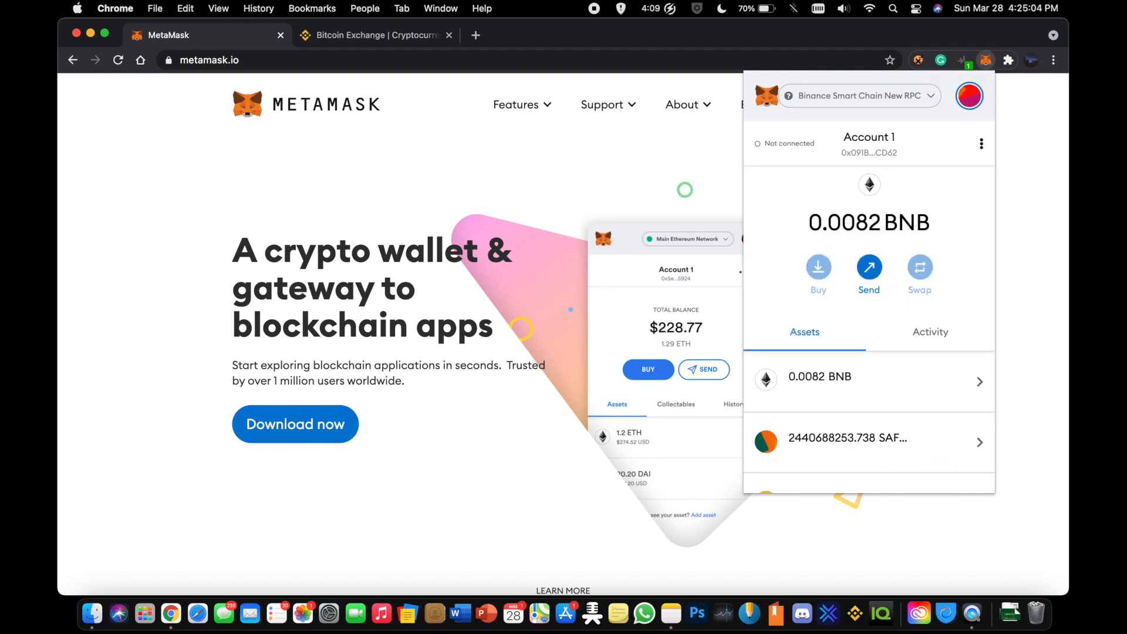
scroll(down, 3)
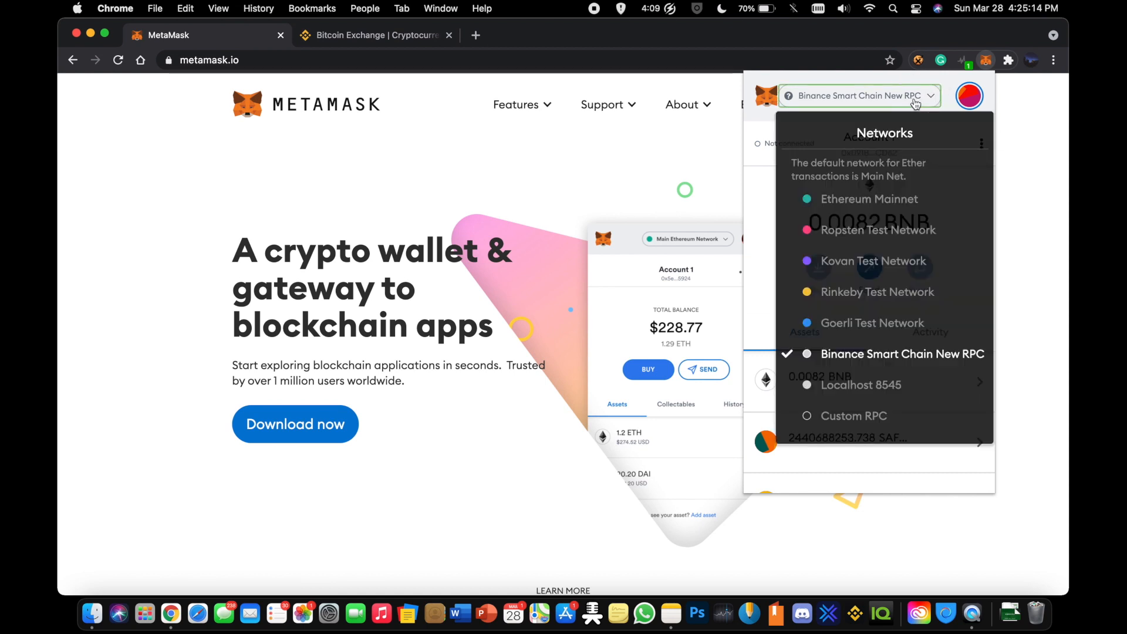
mouse_move(822, 354)
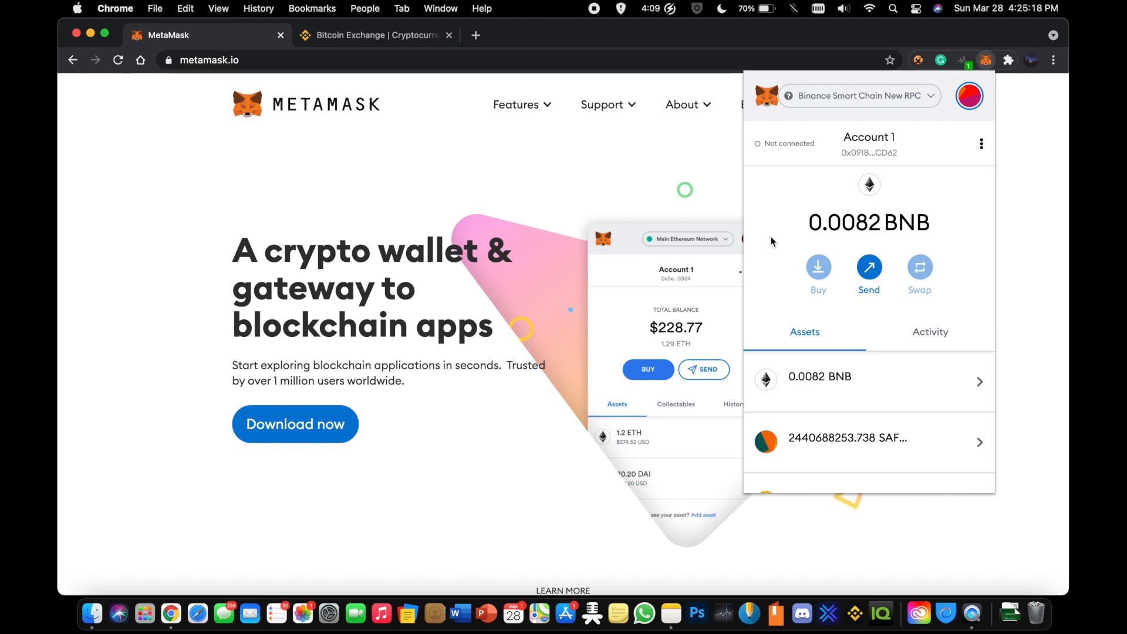
Step: Open the Binance Smart Chain New RPC network settings and compare them against Notes
click(981, 143)
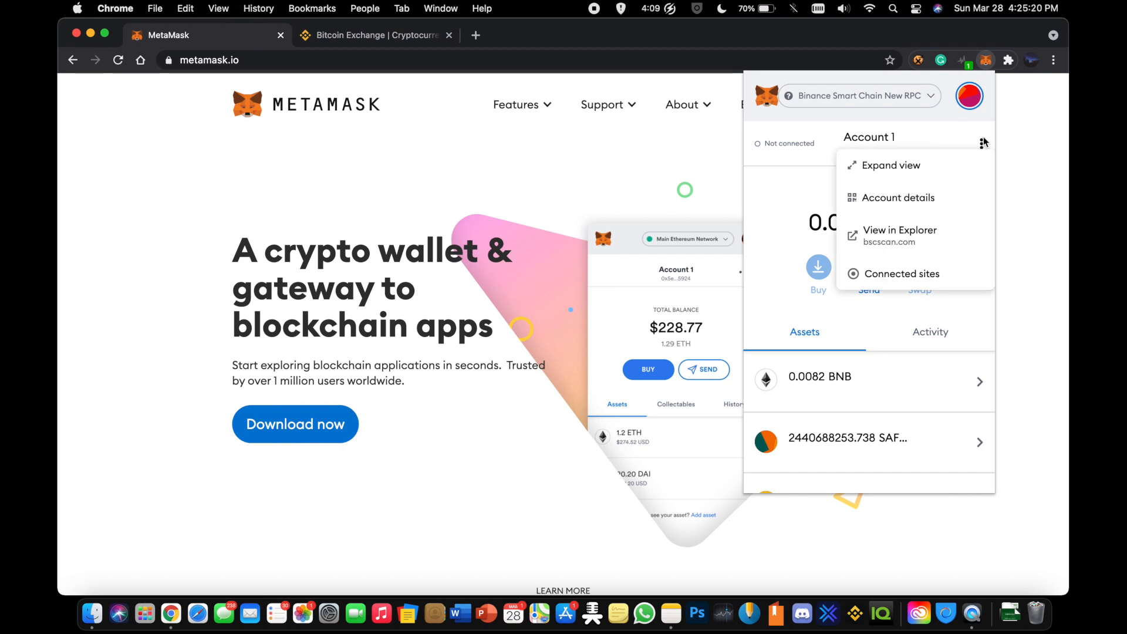
click(970, 96)
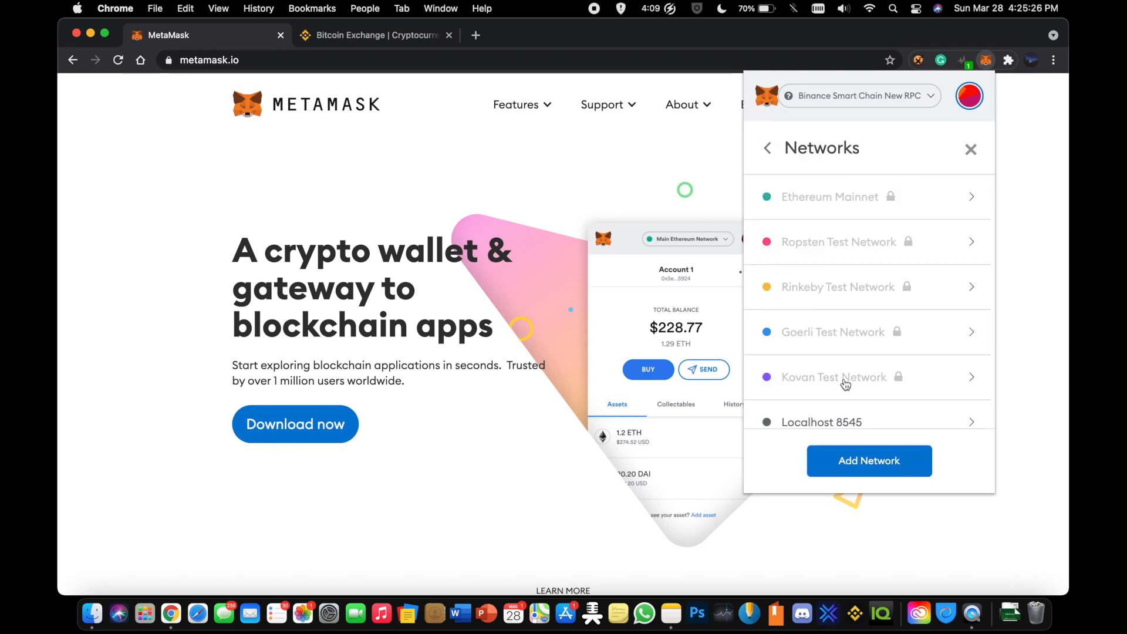
scroll(down, 3)
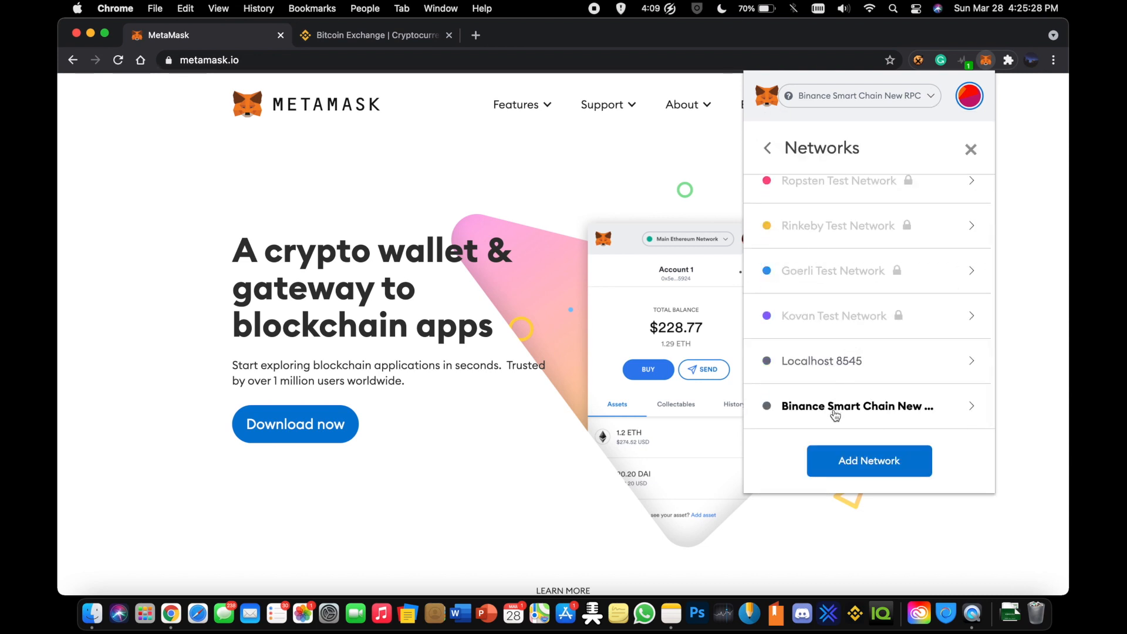
mouse_move(794, 425)
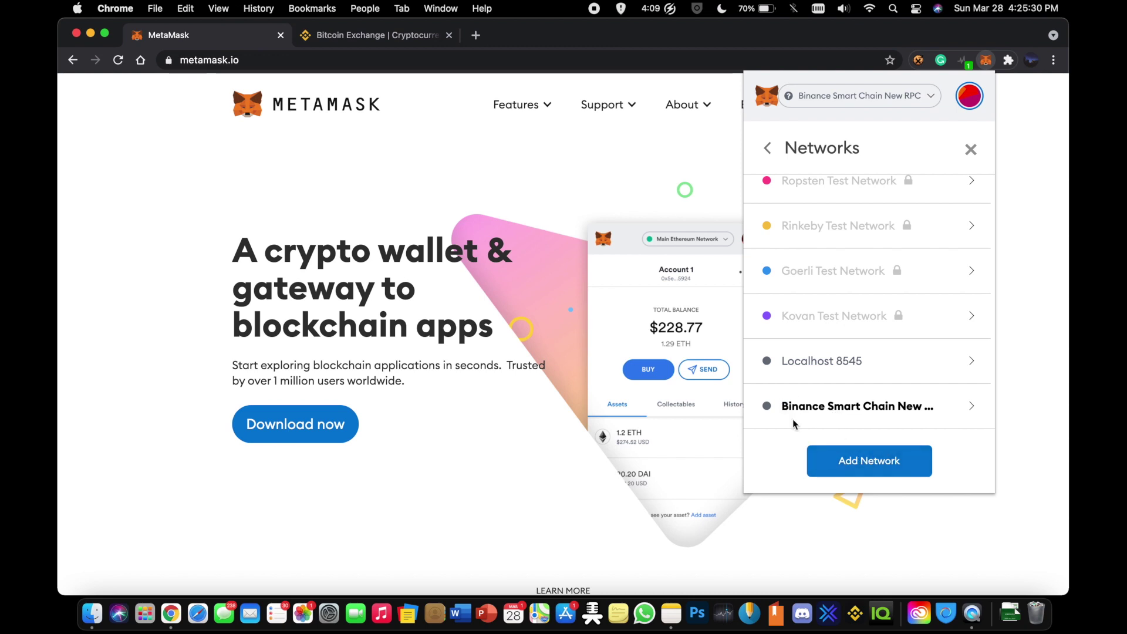
click(857, 406)
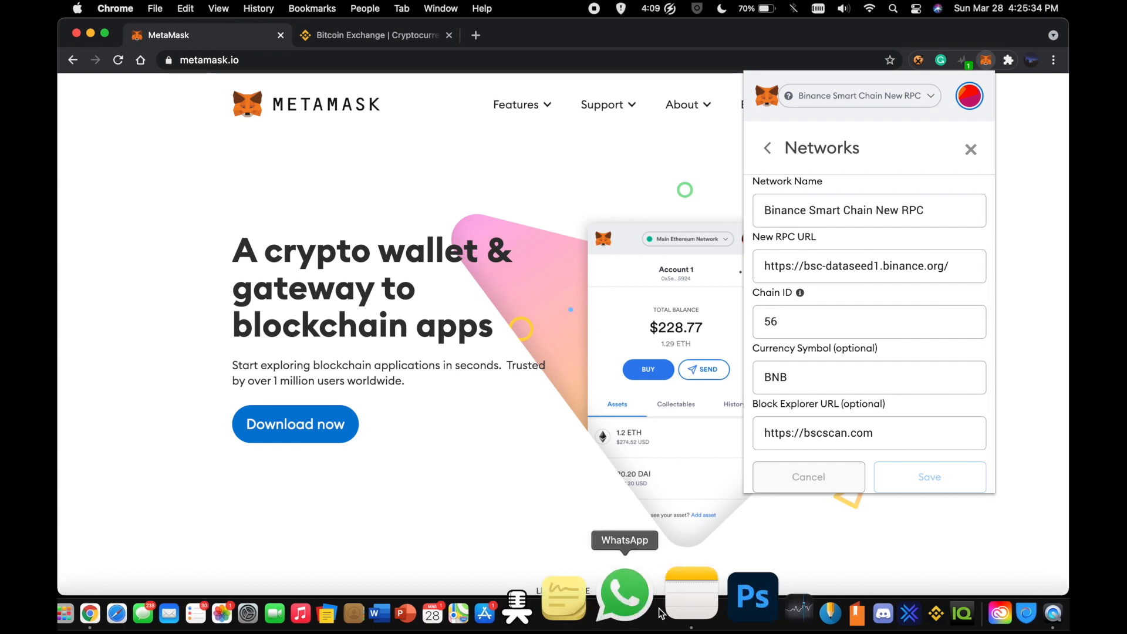
click(666, 591)
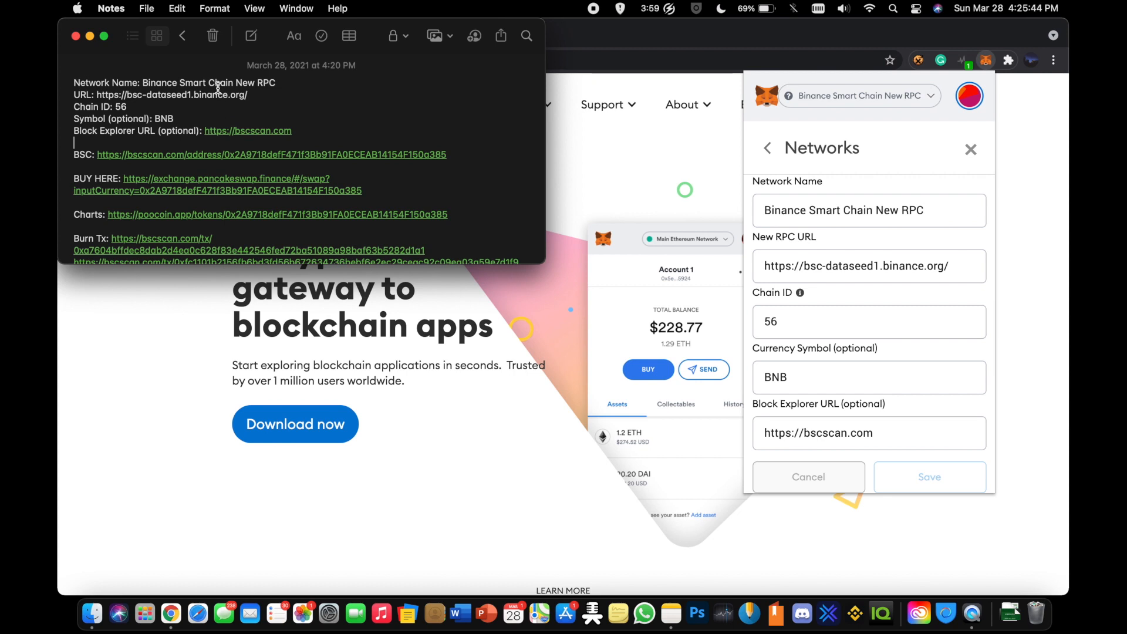
mouse_move(820, 253)
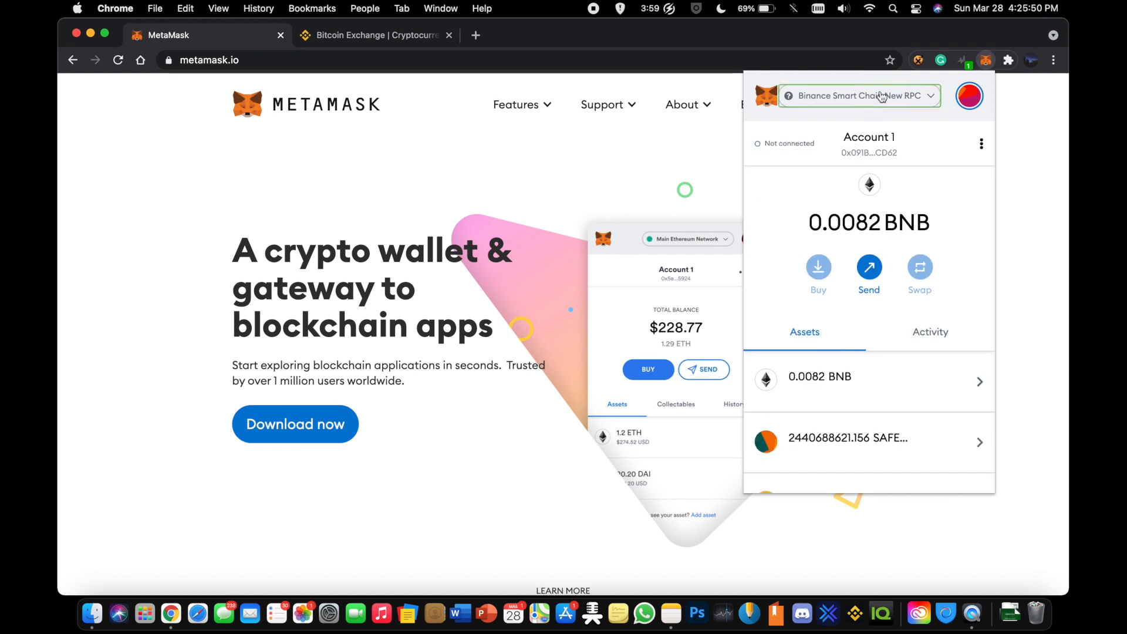
Step: Confirm Binance Smart Chain New RPC is the checked network in MetaMask
click(860, 96)
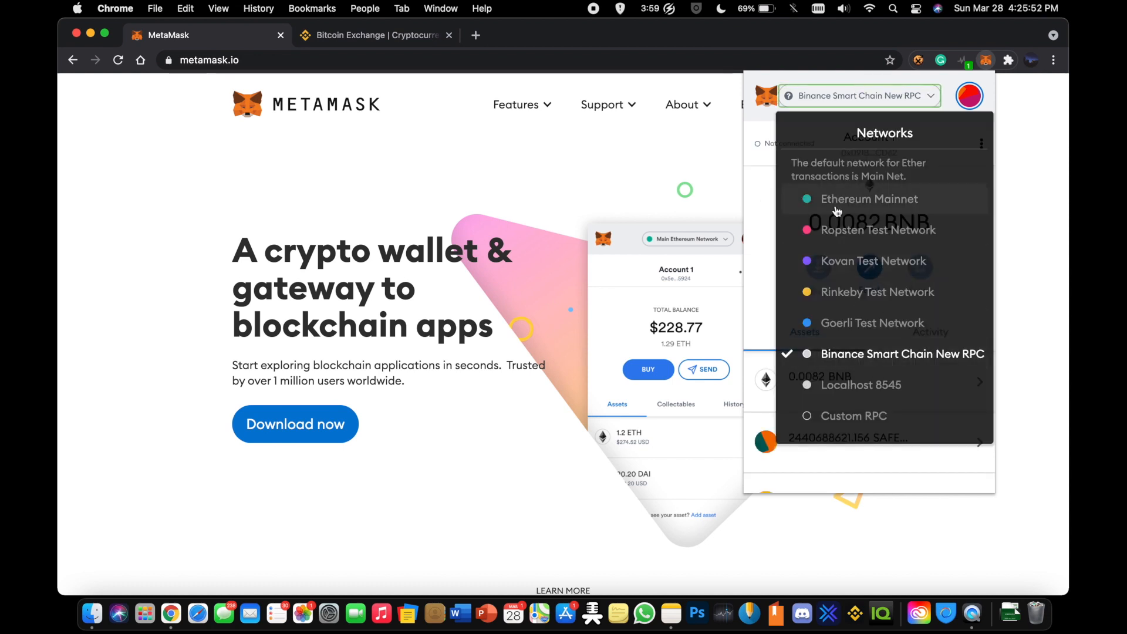
mouse_move(852, 368)
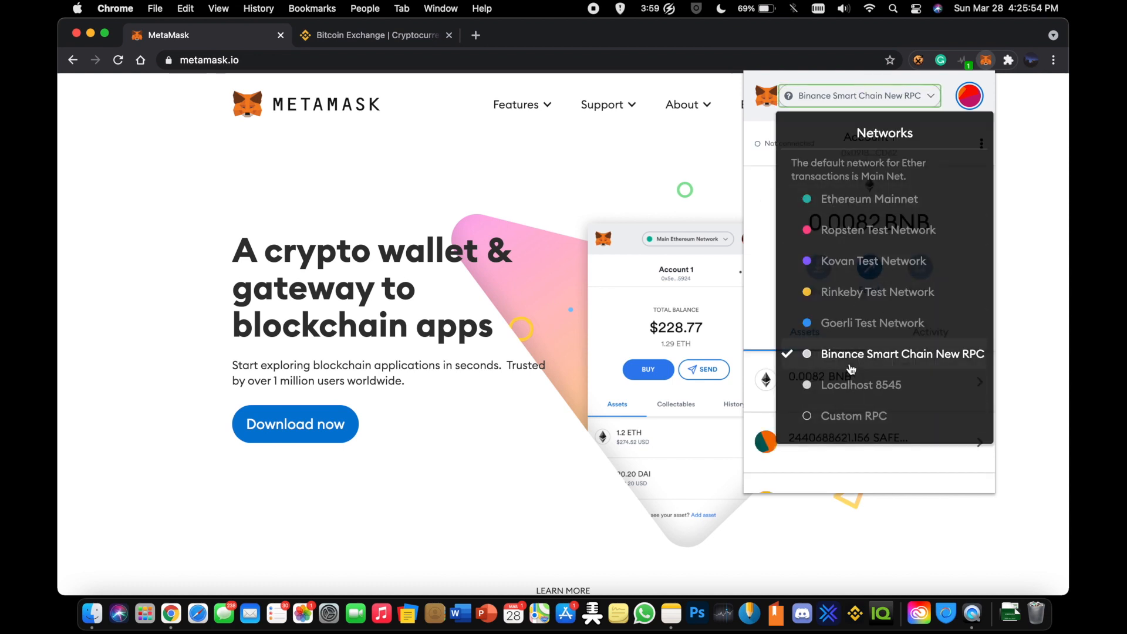
mouse_move(756, 336)
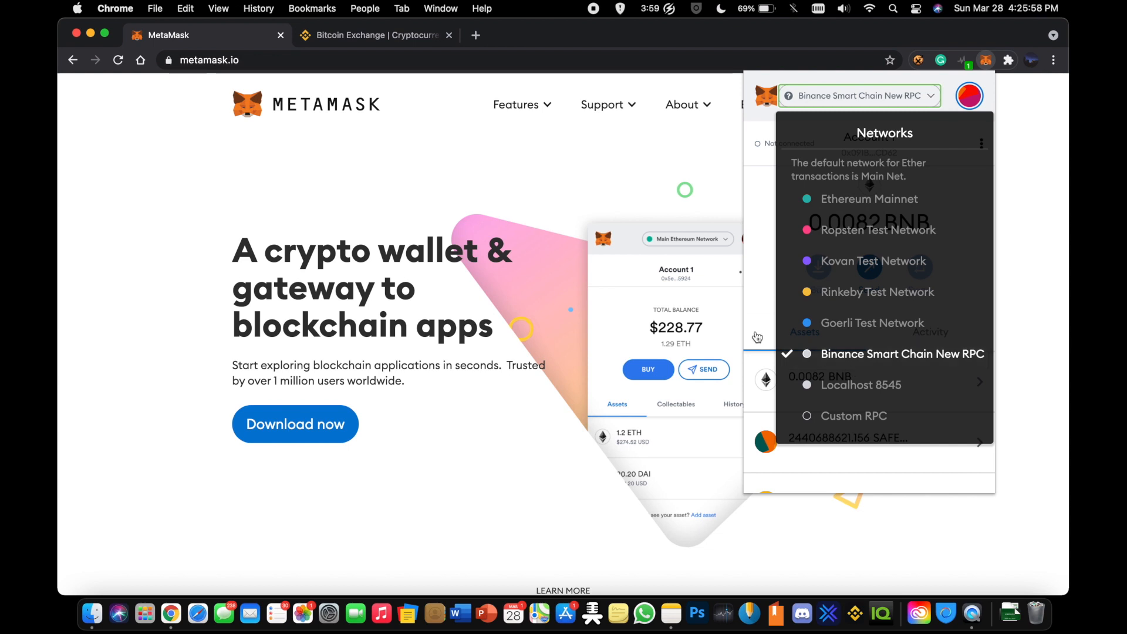
mouse_move(848, 364)
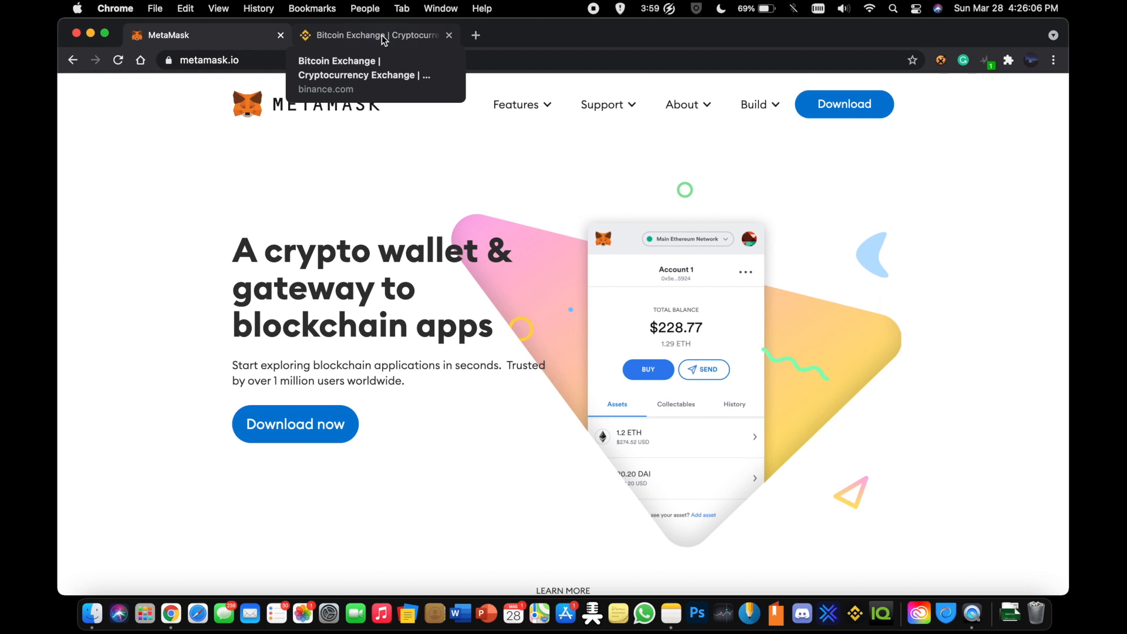
Step: On Binance, browse Buy Crypto and the products grid, then open Wallet > Fiat and Spot
click(374, 35)
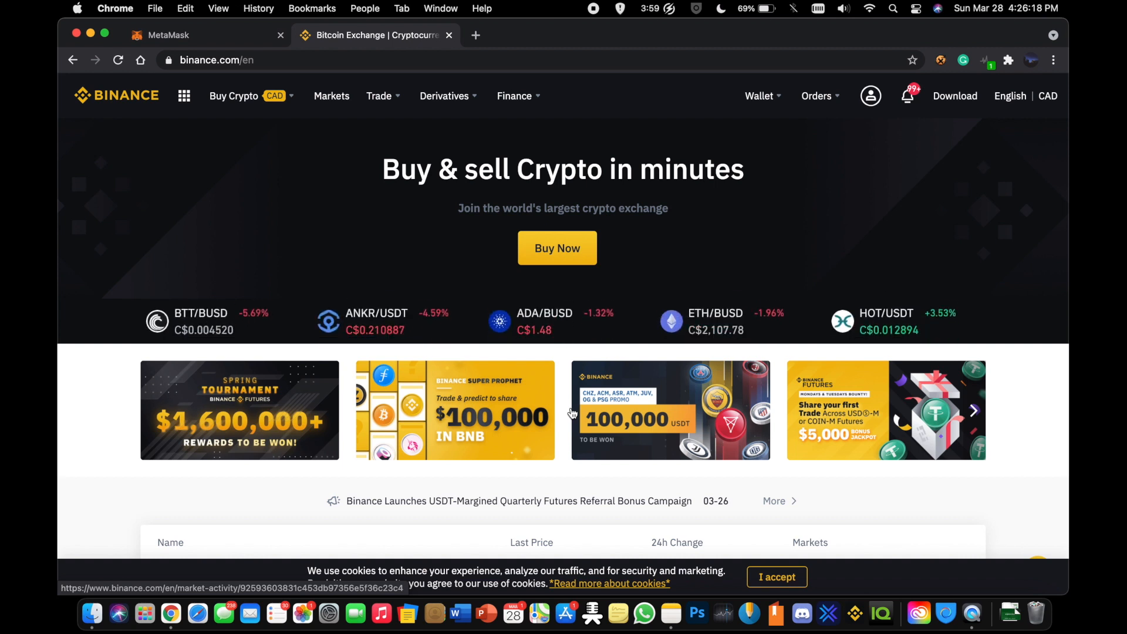
click(234, 96)
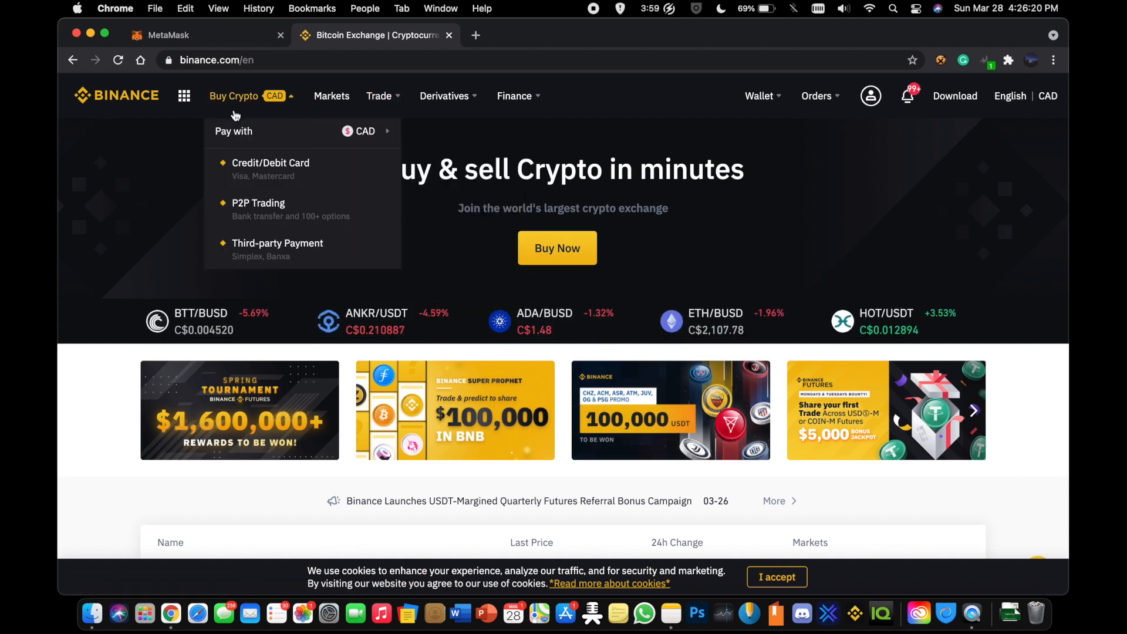
click(184, 95)
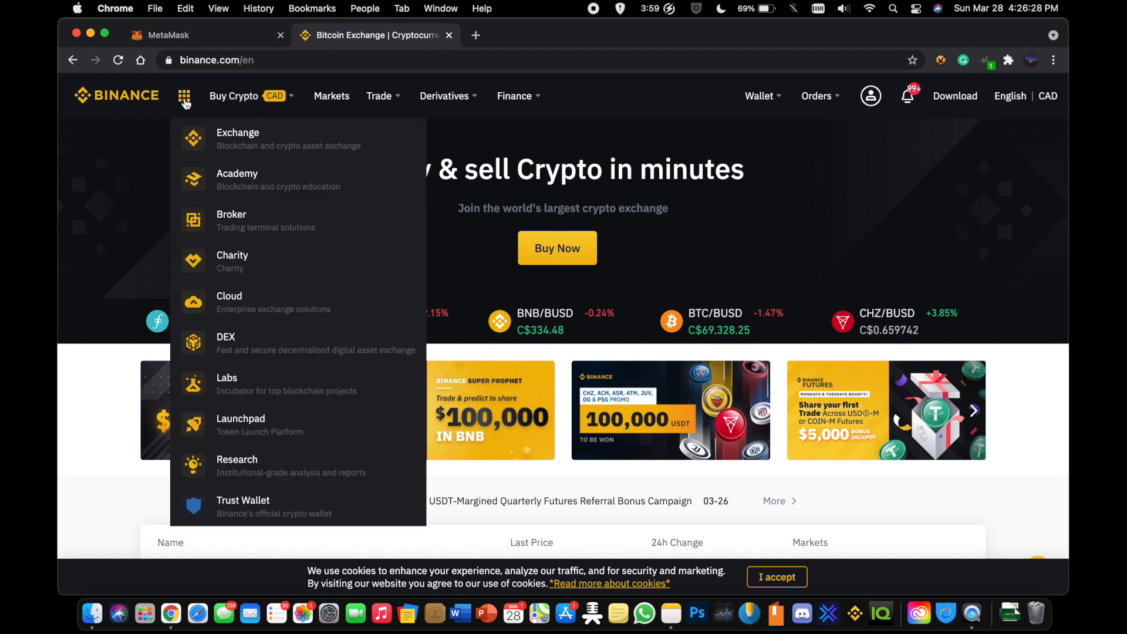
click(529, 169)
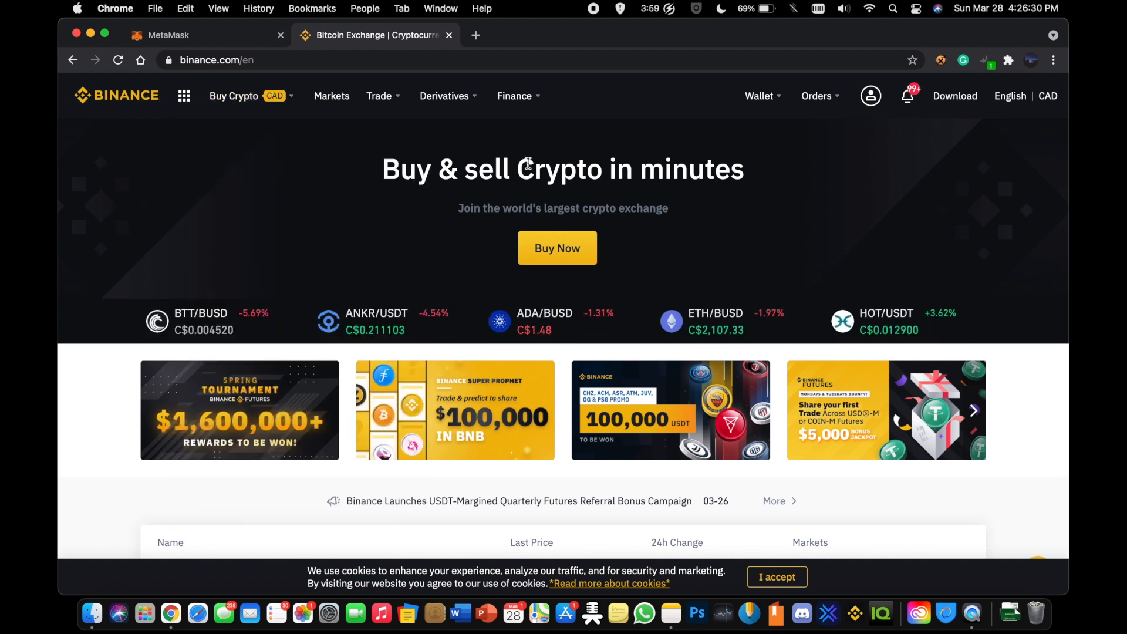
mouse_move(251, 43)
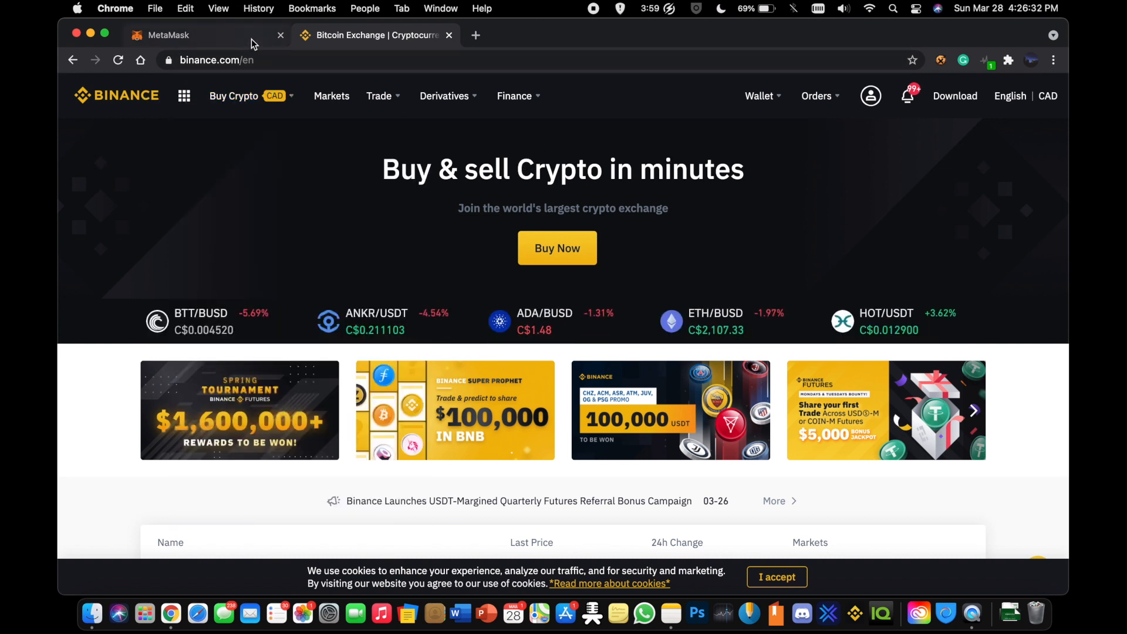
click(759, 96)
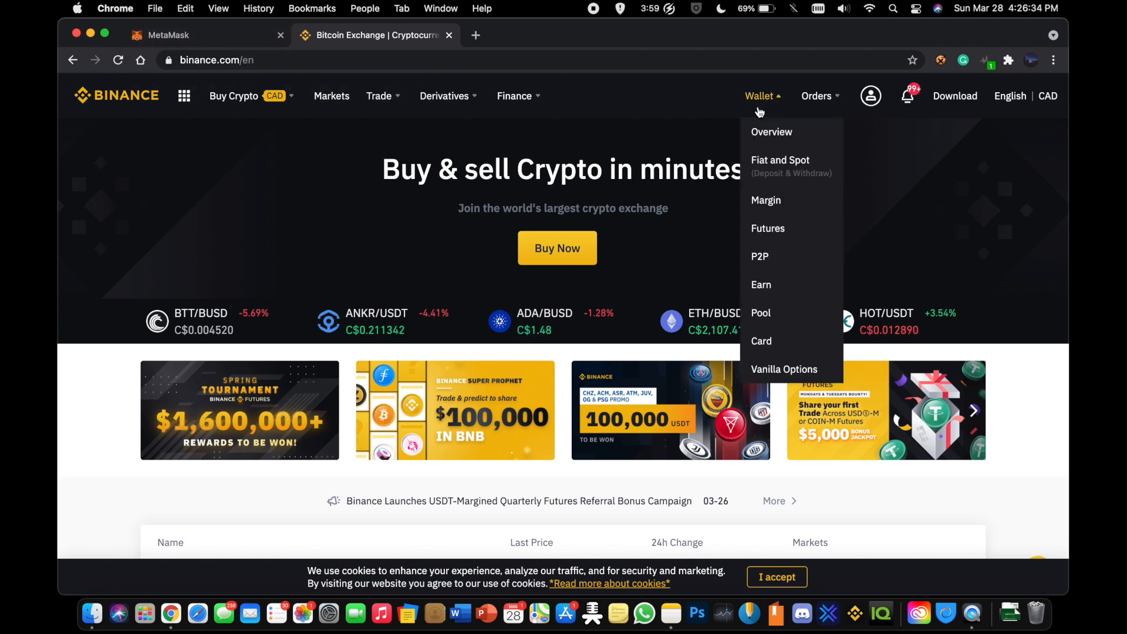
click(781, 160)
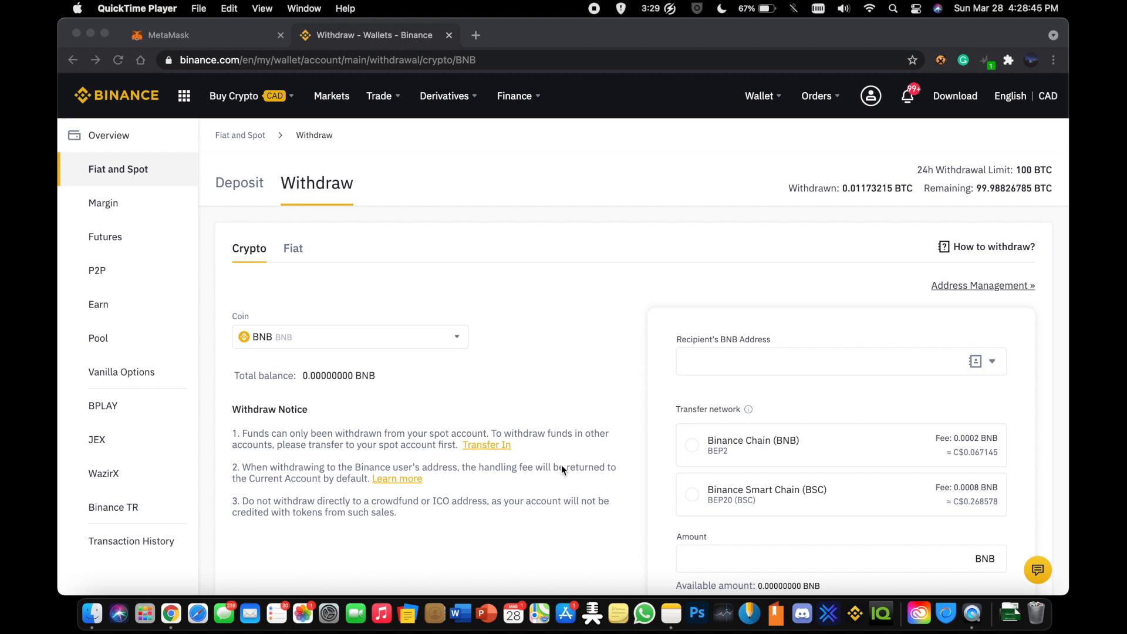
mouse_move(104, 160)
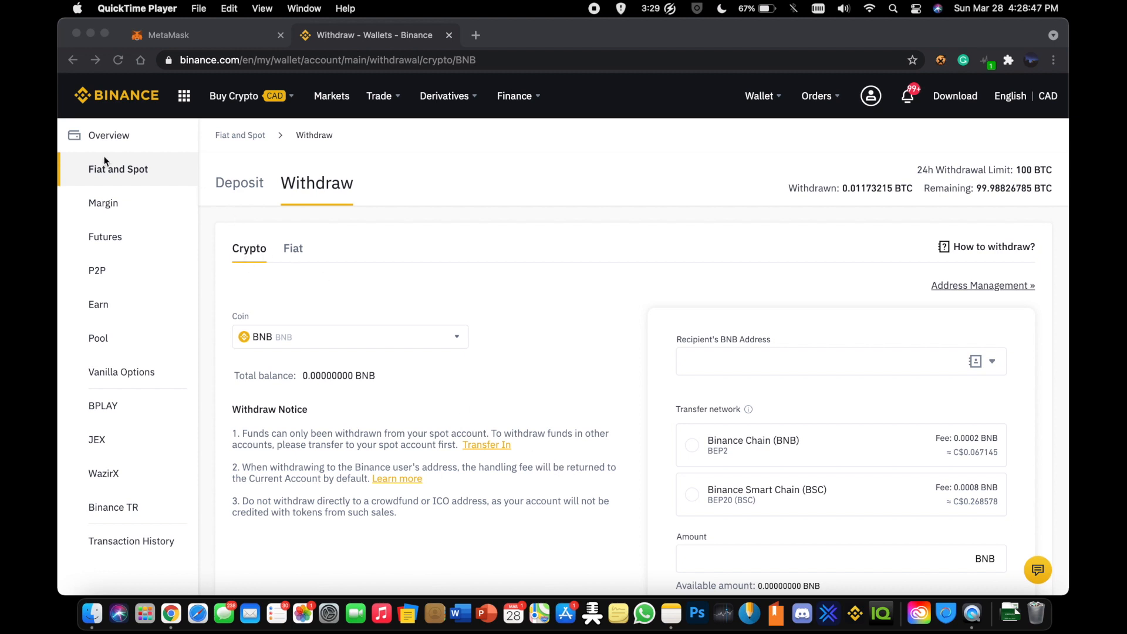
mouse_move(578, 185)
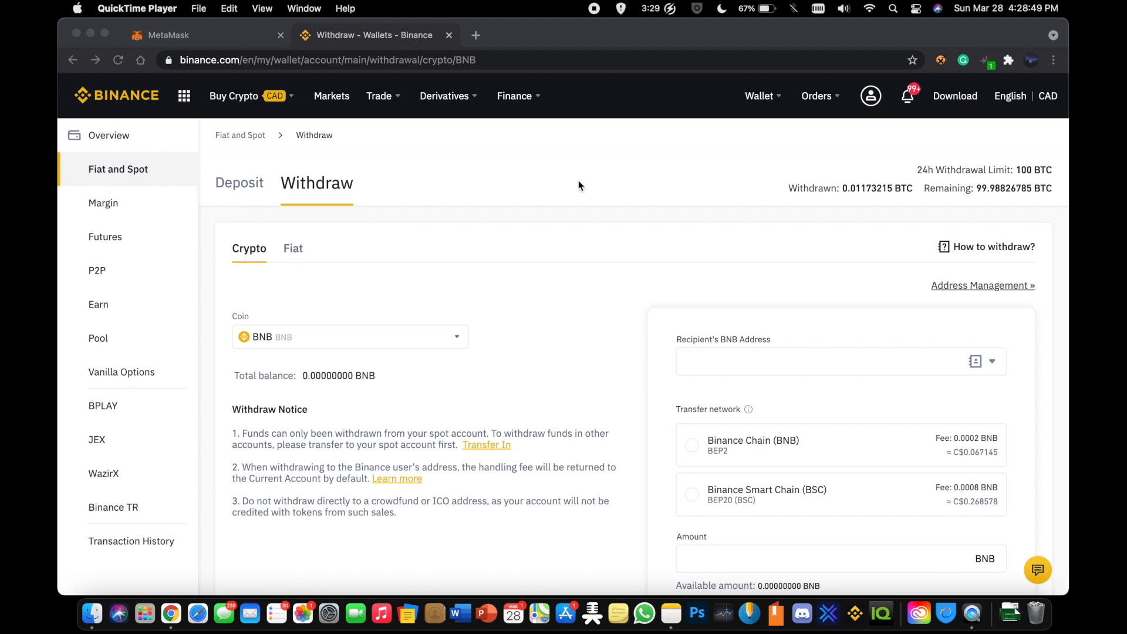
mouse_move(352, 220)
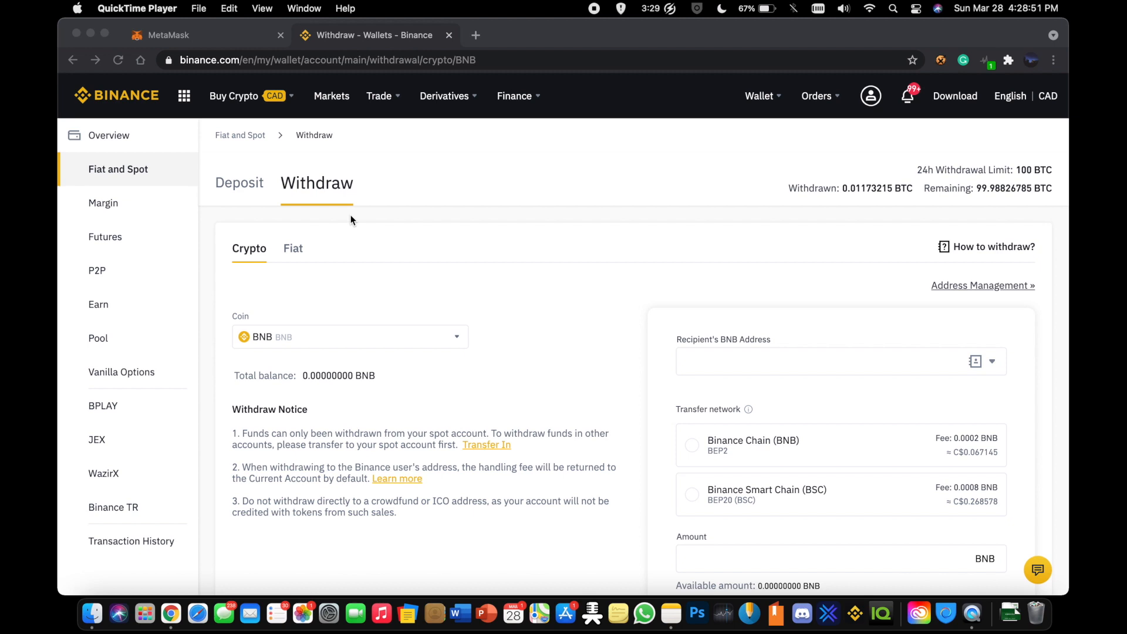
mouse_move(305, 379)
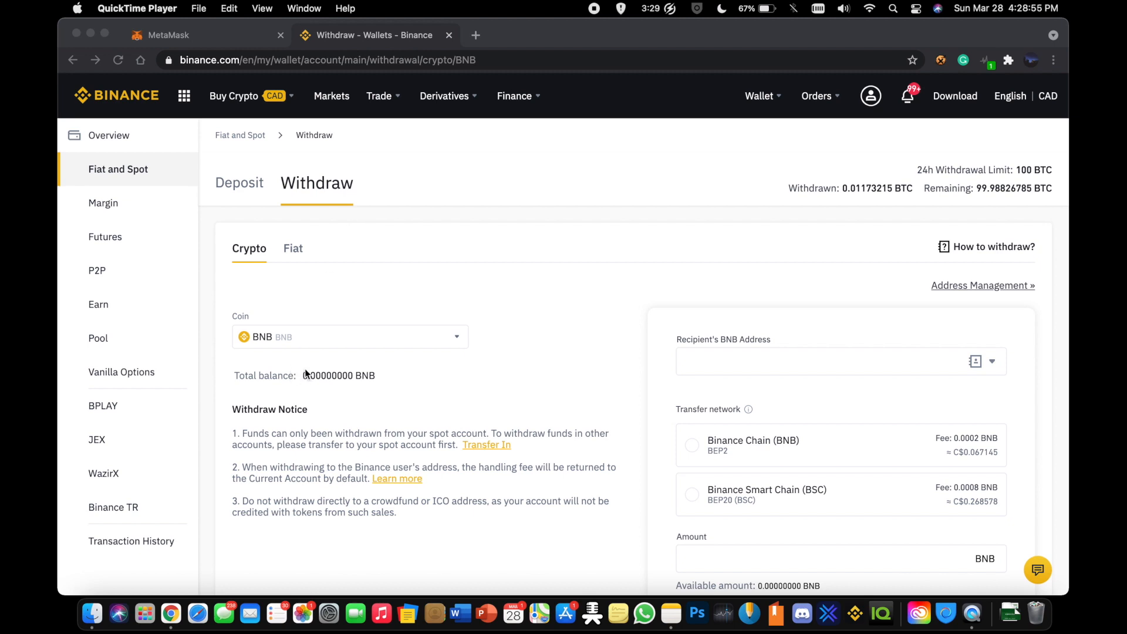
mouse_move(331, 384)
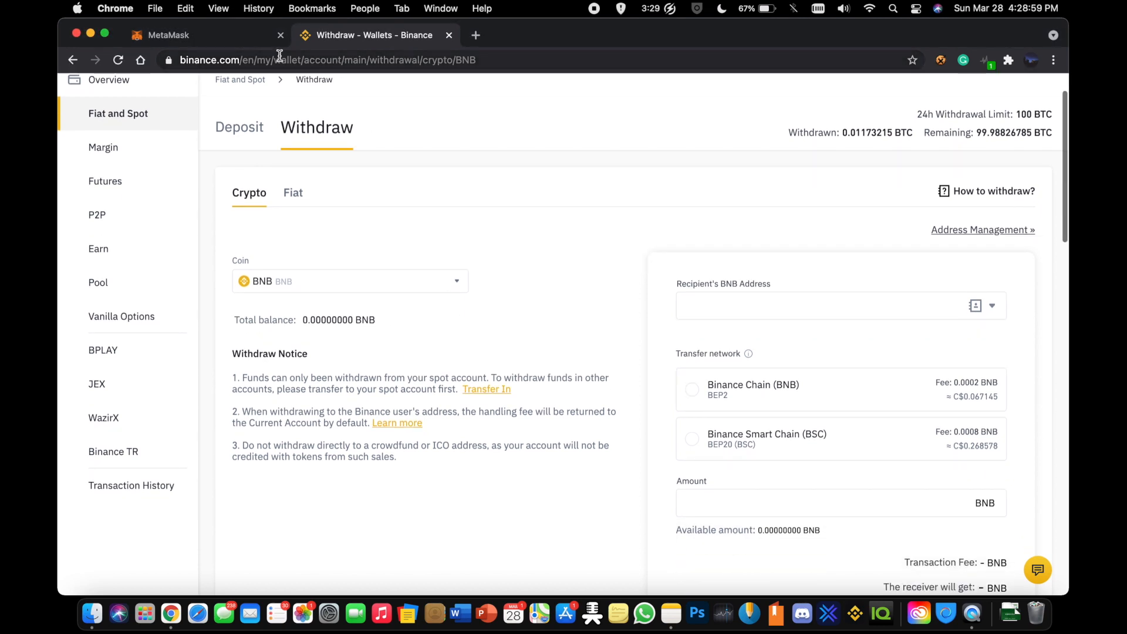
Step: Copy the MetaMask Account 1 address from the extension popup
click(1008, 59)
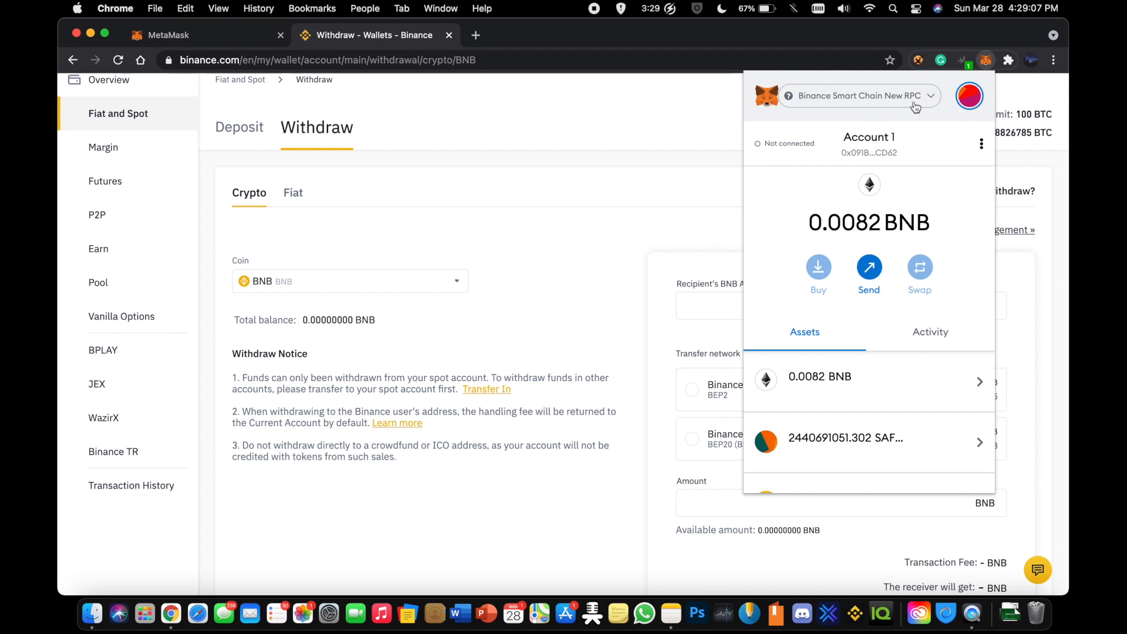
mouse_move(891, 156)
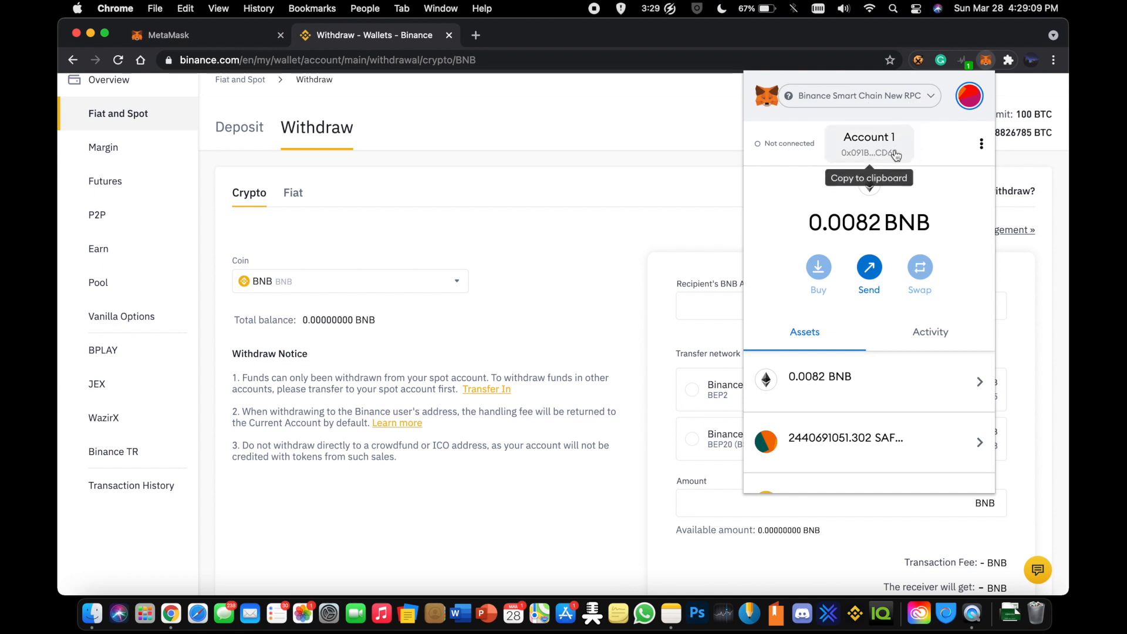
click(870, 154)
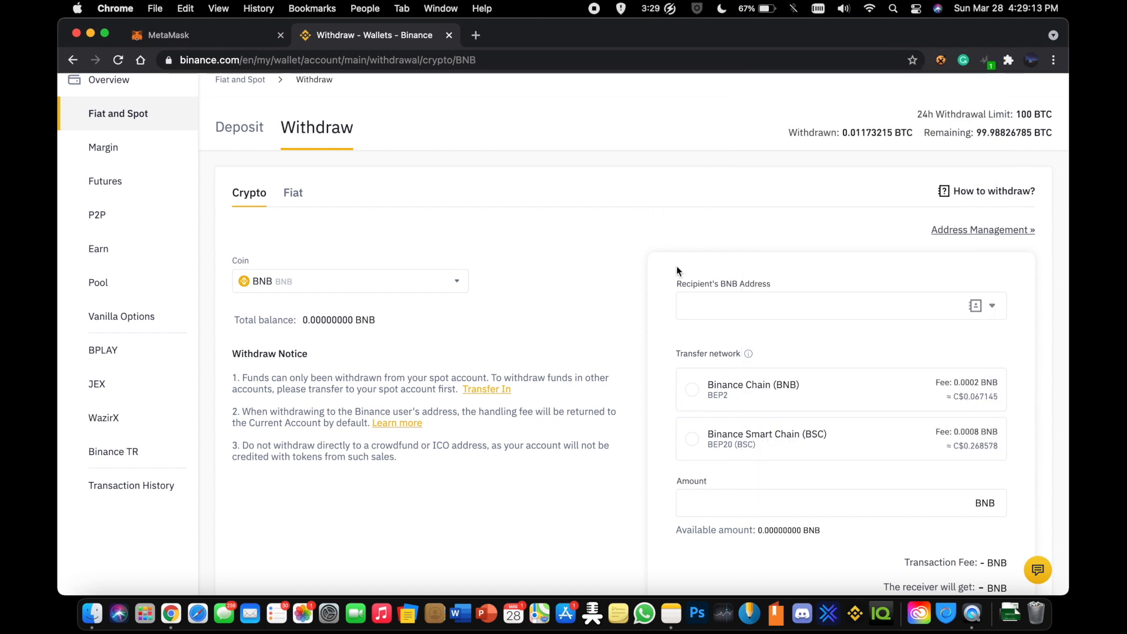
text(0x091BBAcBB17C52571D18F8809B10769b0313CD62)
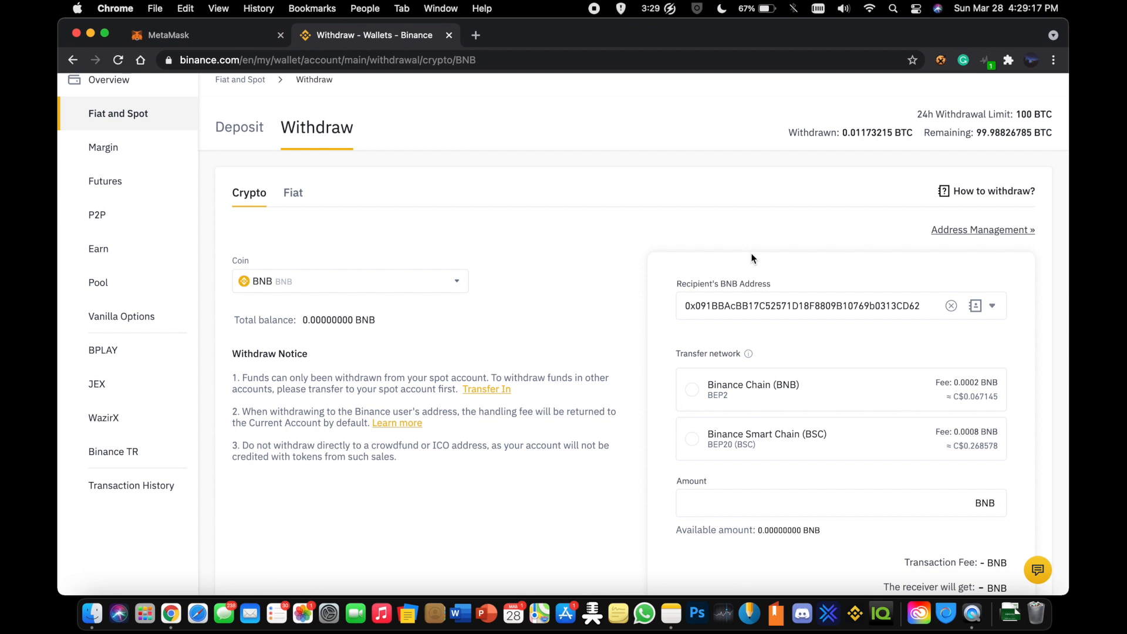
mouse_move(727, 344)
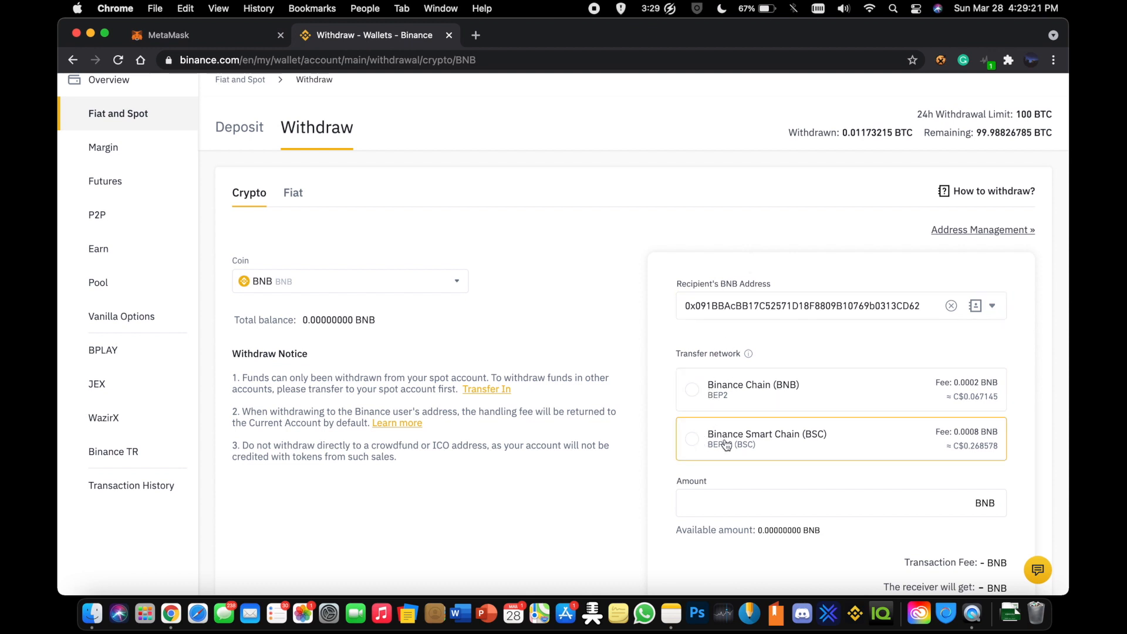
click(692, 439)
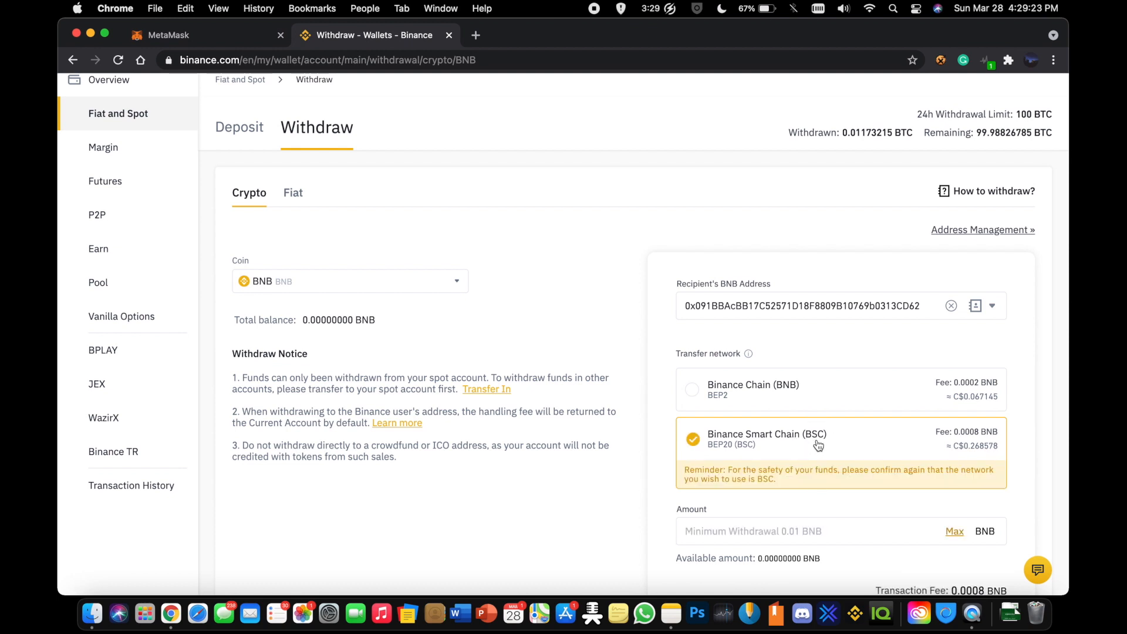
scroll(down, 3)
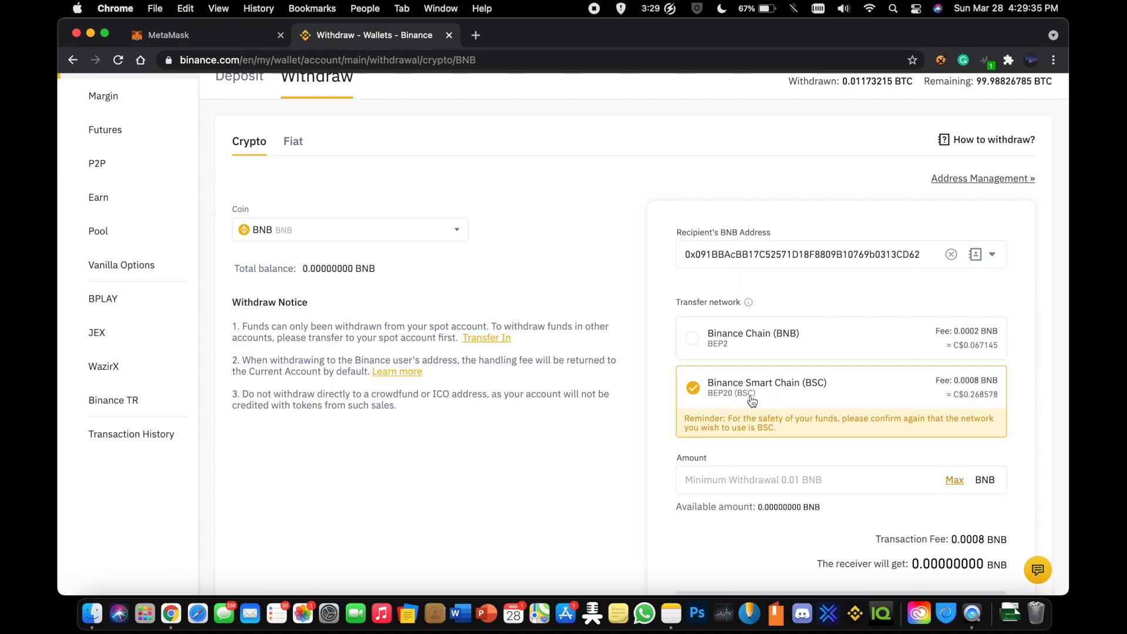
scroll(down, 3)
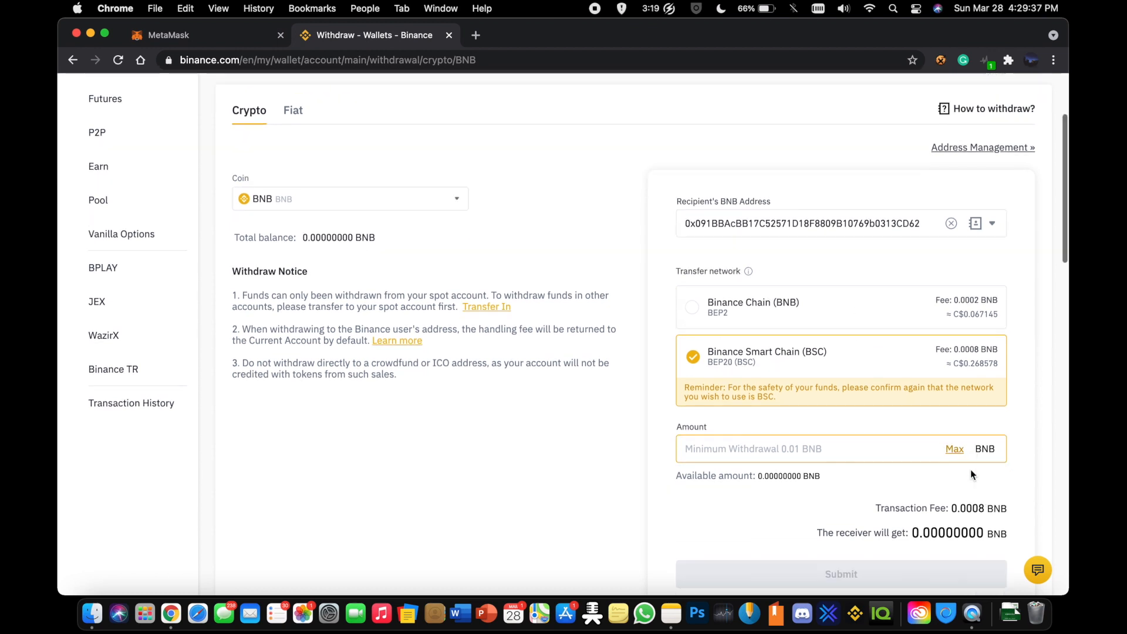
scroll(down, 3)
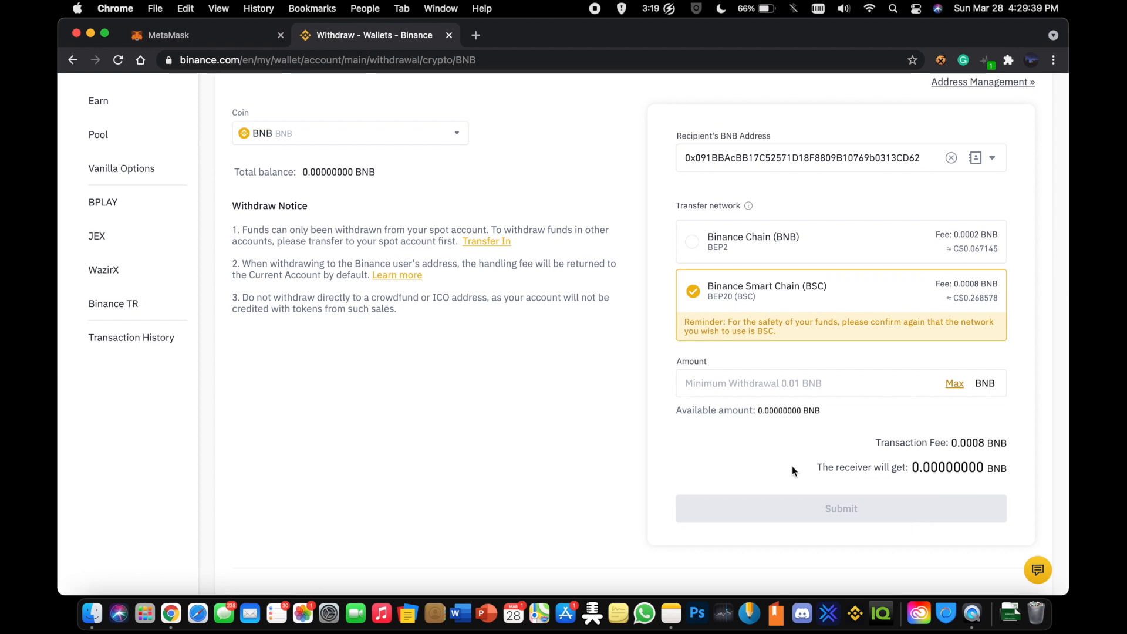
mouse_move(541, 393)
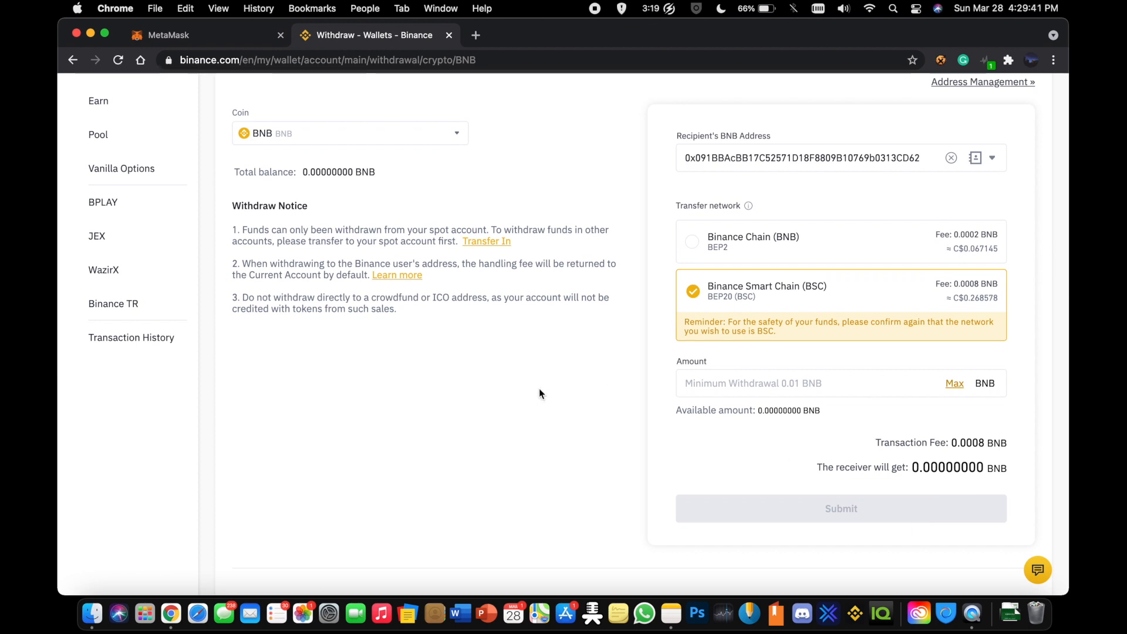
click(1013, 59)
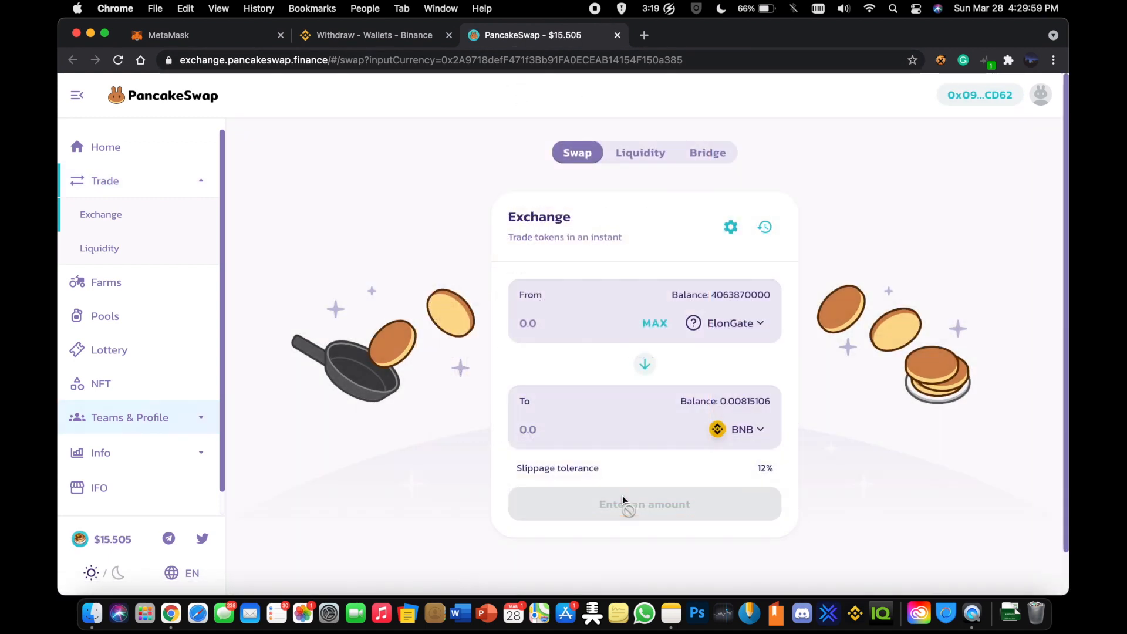
mouse_move(674, 244)
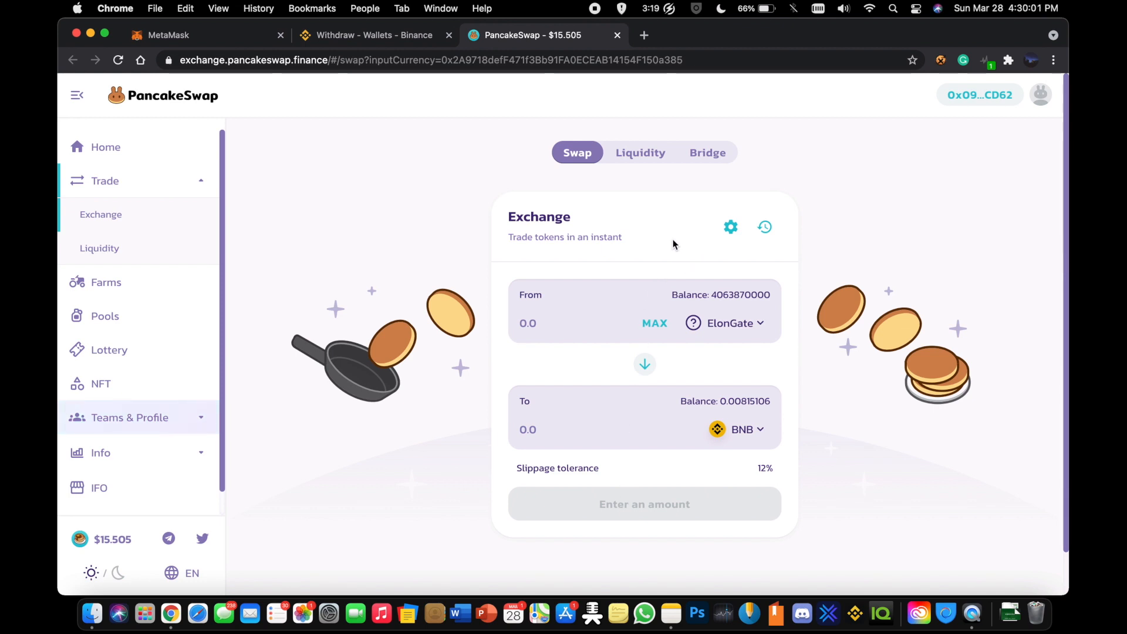
Step: Flip the swap to BNB → ElonGate and open settings showing 12% slippage
click(645, 364)
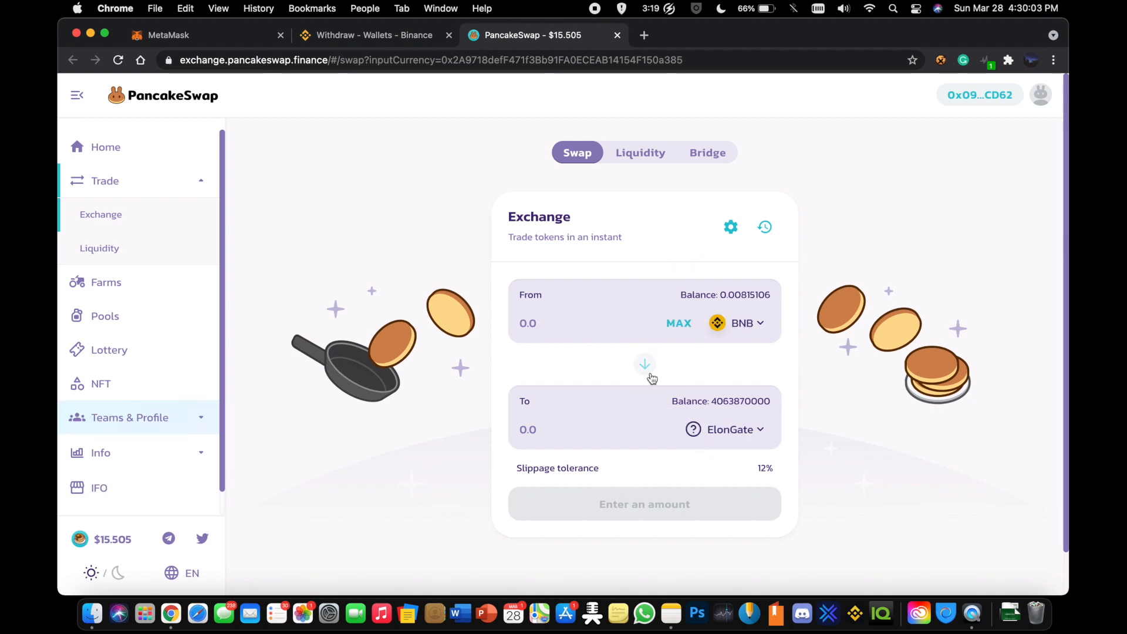
mouse_move(750, 457)
text(0)
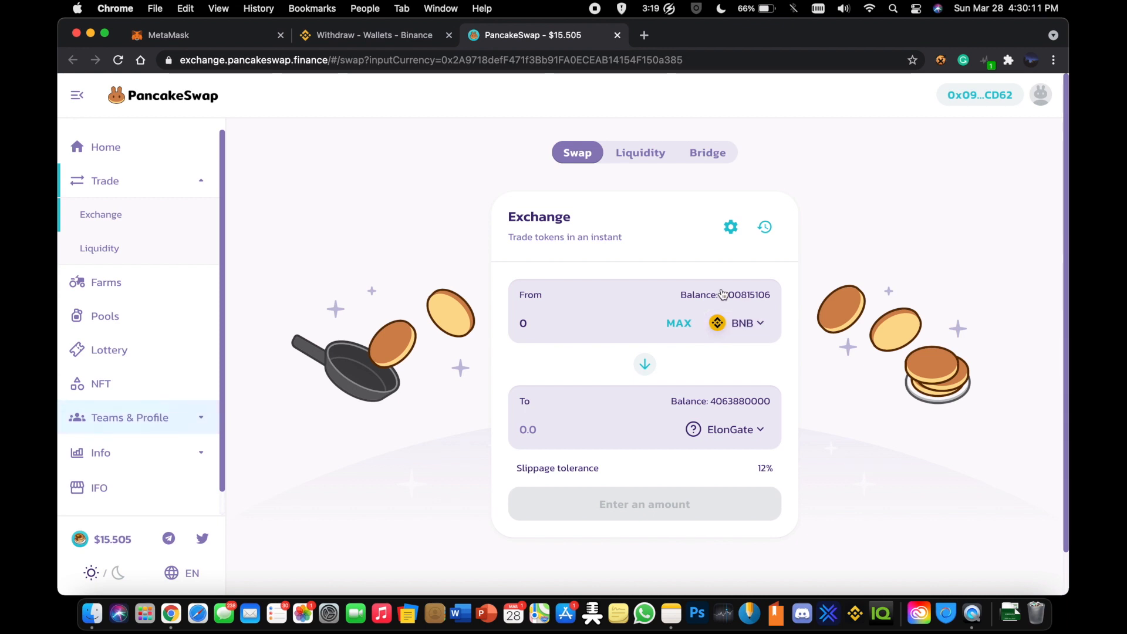
click(731, 227)
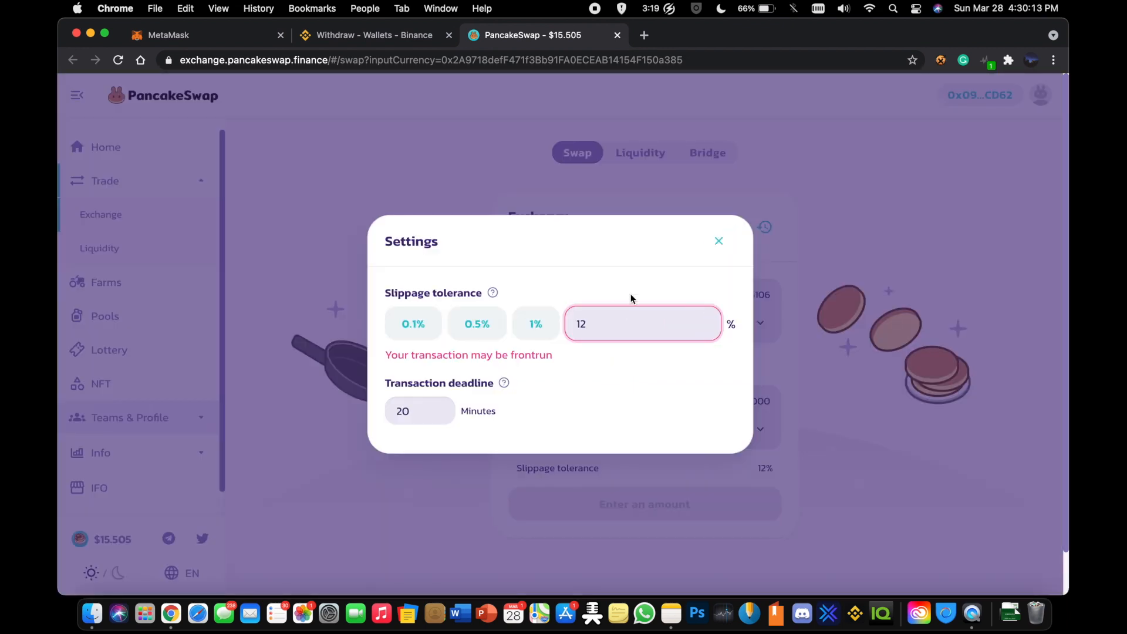
mouse_move(619, 281)
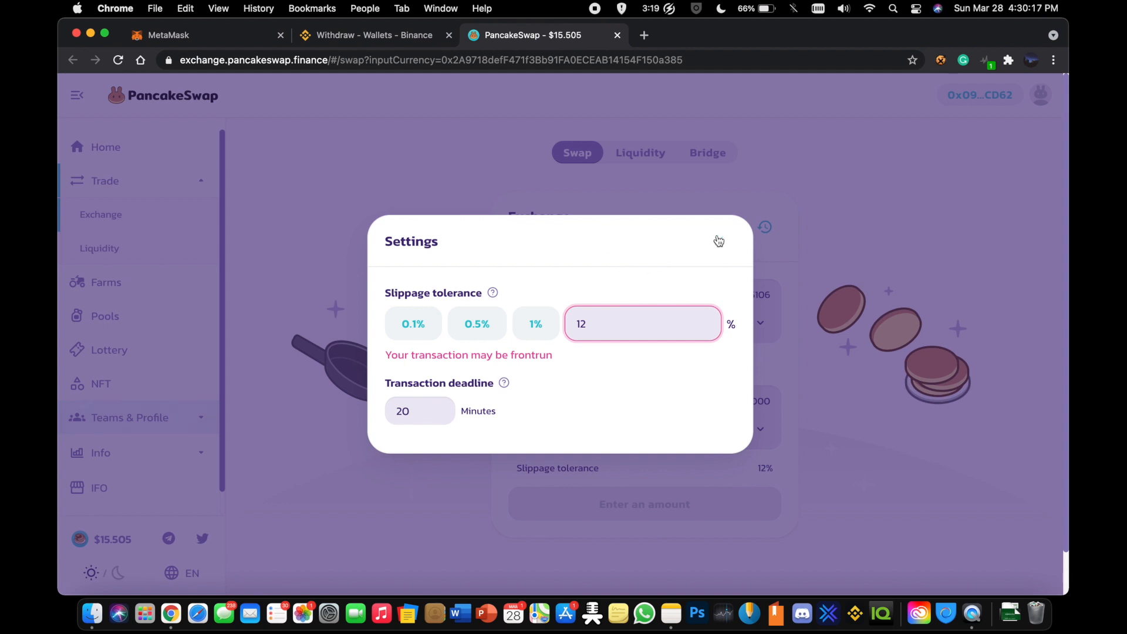
Step: Close settings and view the completed 0.394 BNB to 4,450,000,000 ElonGate swap
click(719, 240)
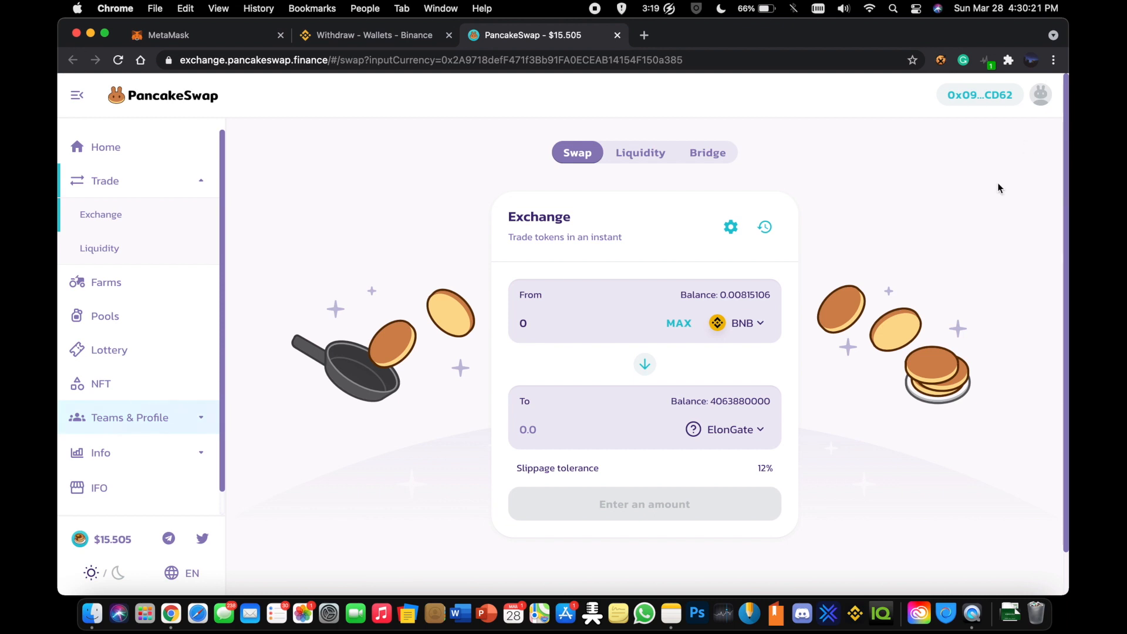
mouse_move(1020, 263)
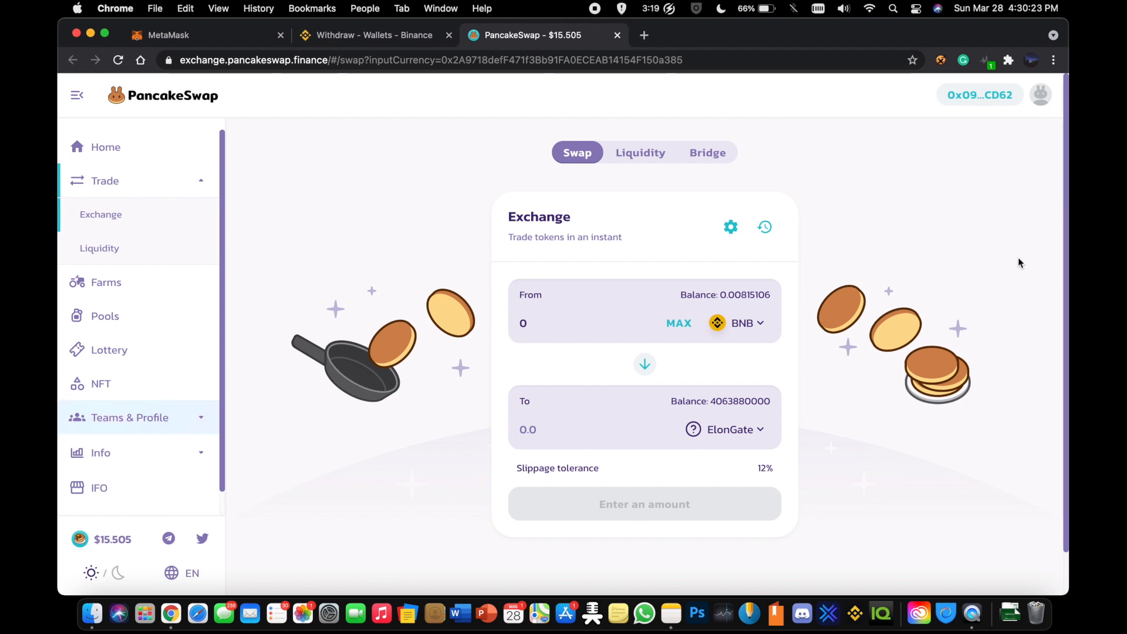
click(765, 226)
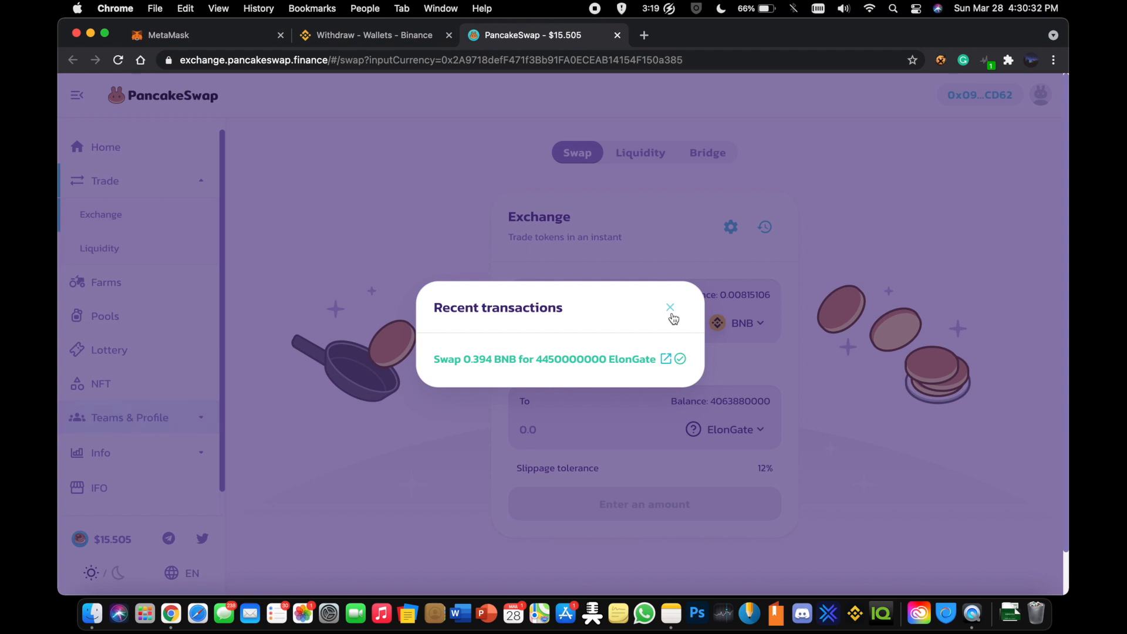
Step: Close recent transactions and open MetaMask to see 0.0082 BNB and ElonGate balances
click(670, 307)
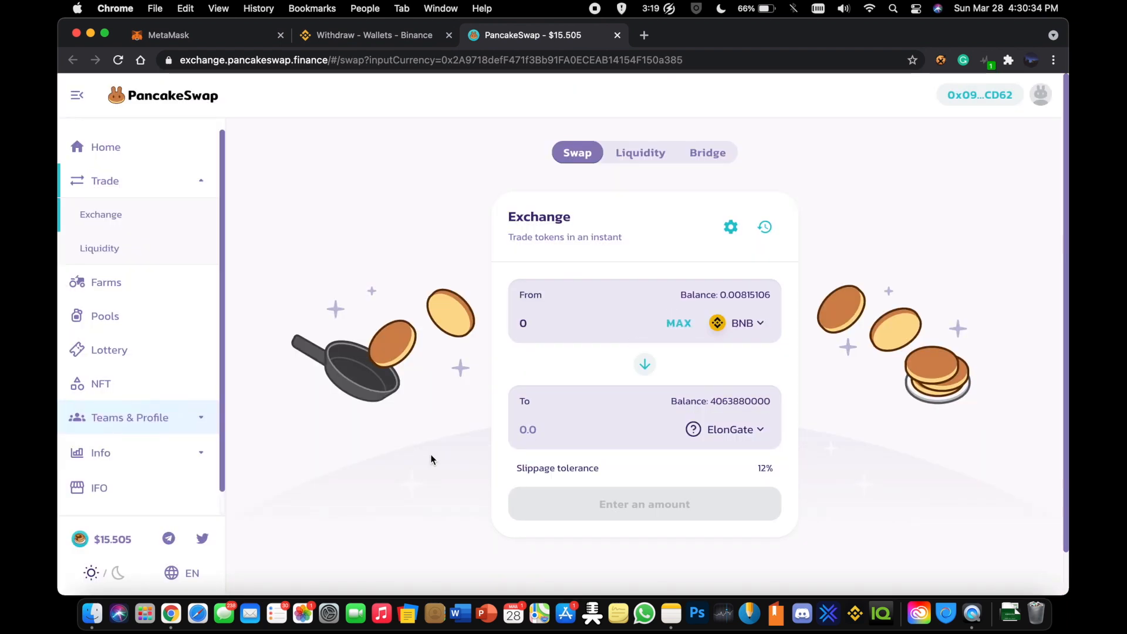
click(1014, 59)
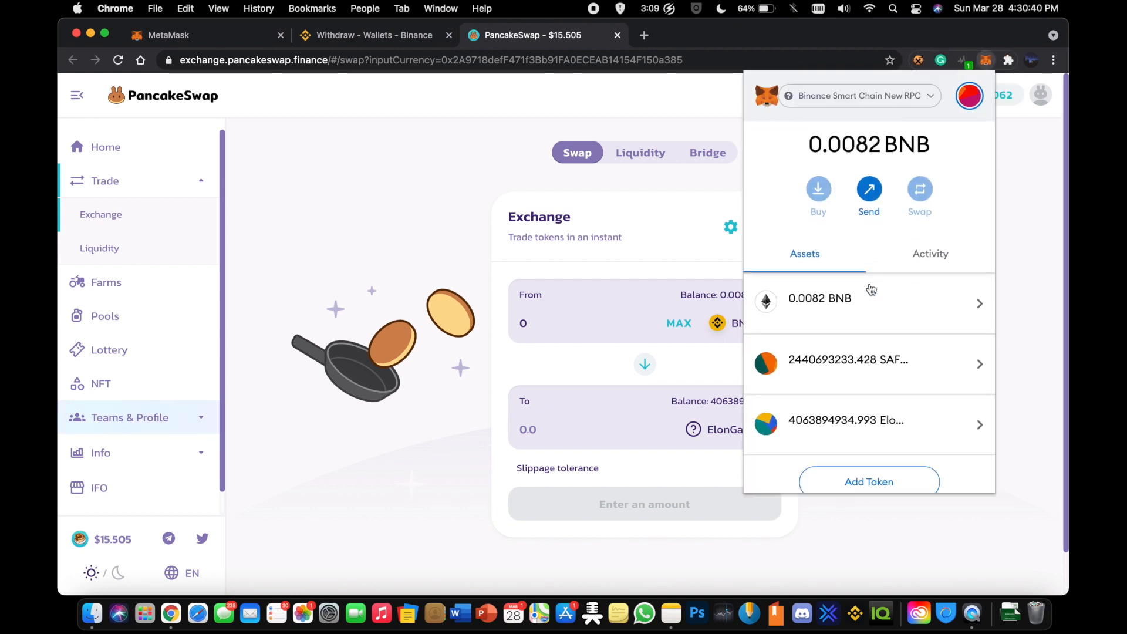
click(869, 481)
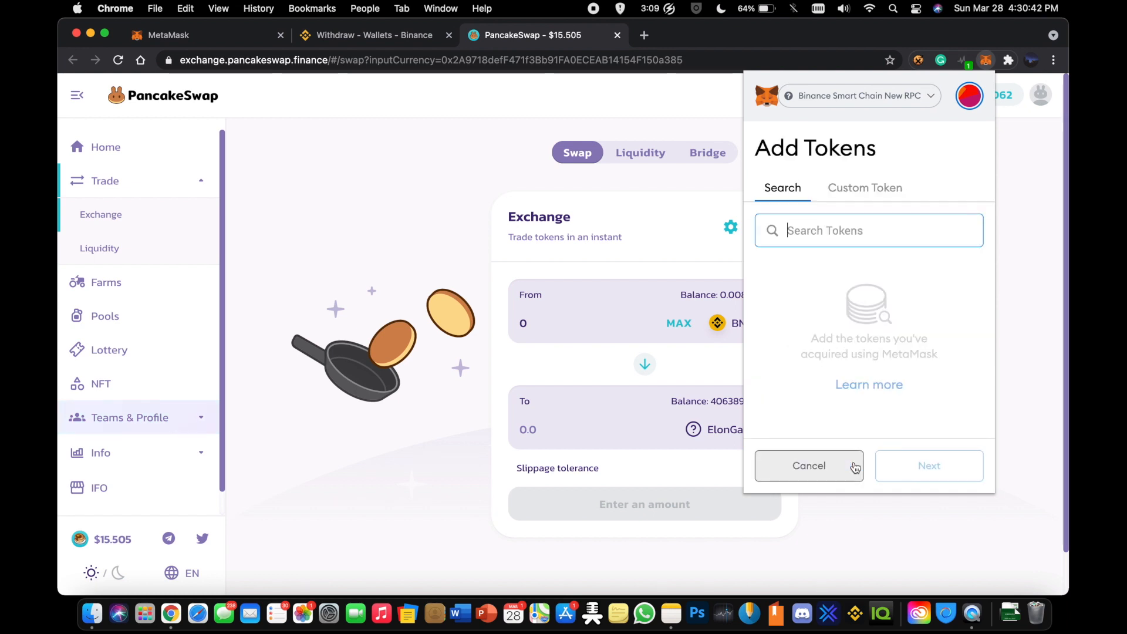
click(865, 187)
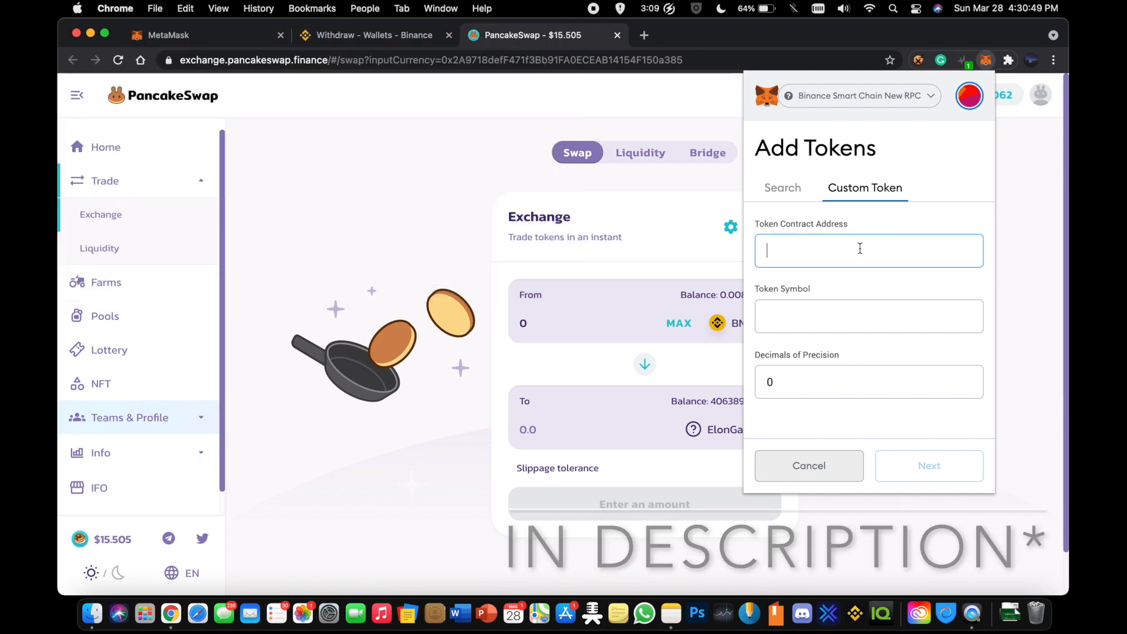
text(0x2A9718defF471f3Bb91FA0ECEAB141)
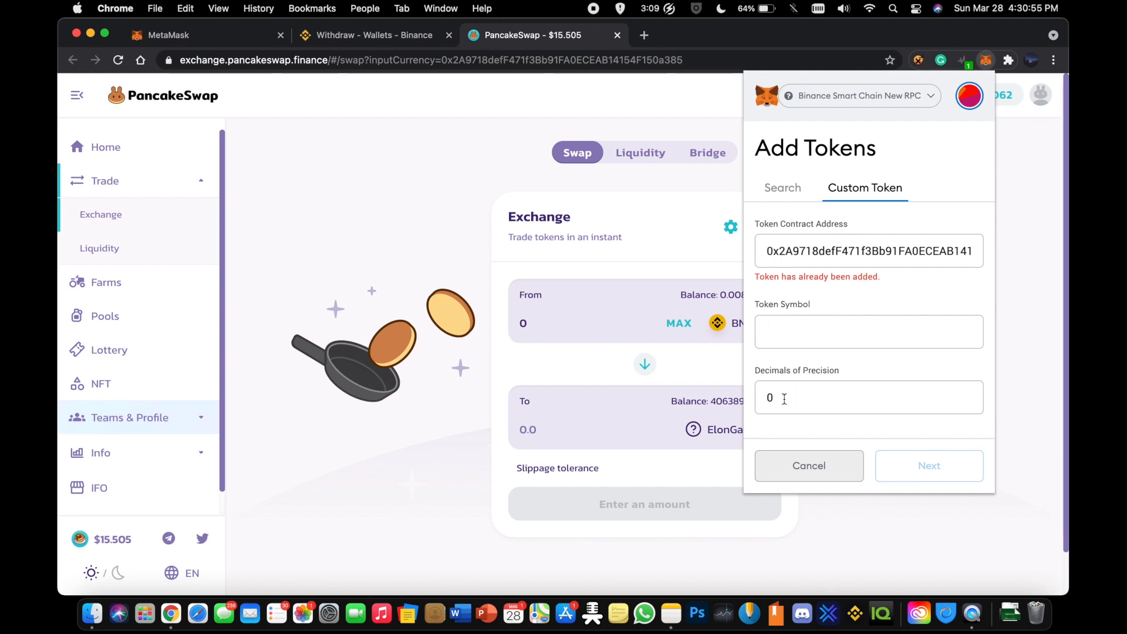
mouse_move(852, 476)
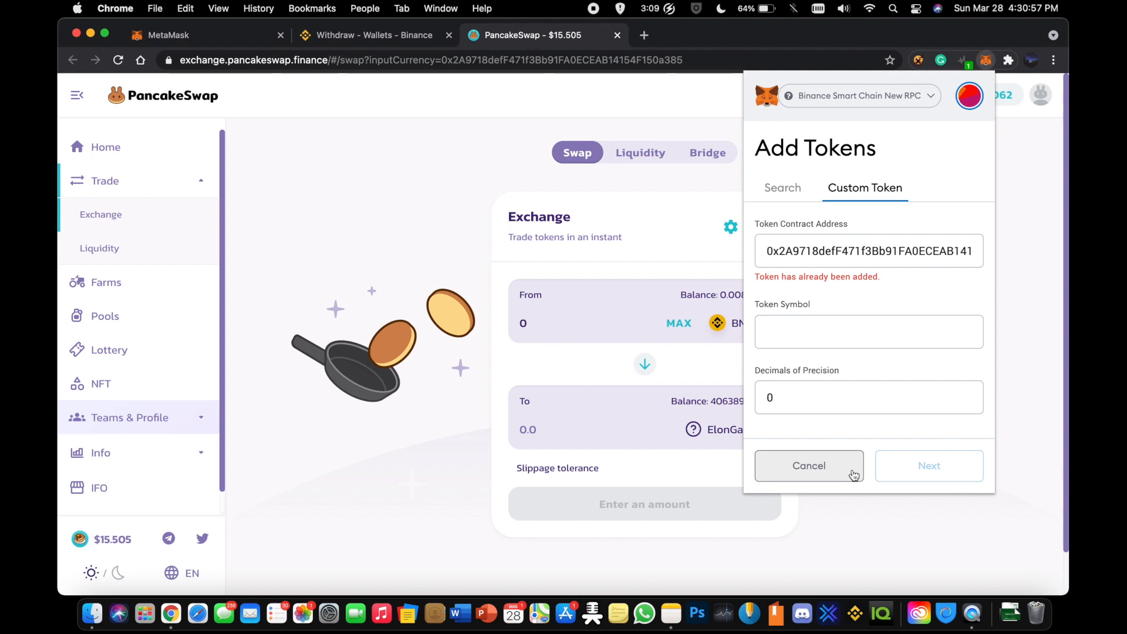
click(809, 465)
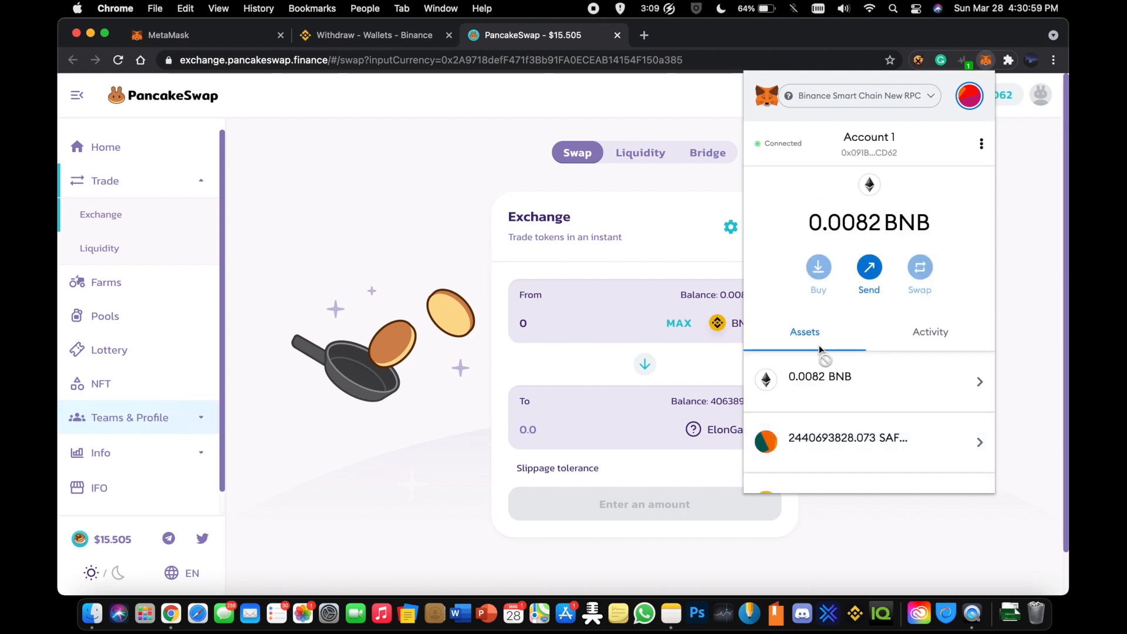
Step: Open the ElonGate token from MetaMask's Assets list to view its empty transaction history
scroll(down, 3)
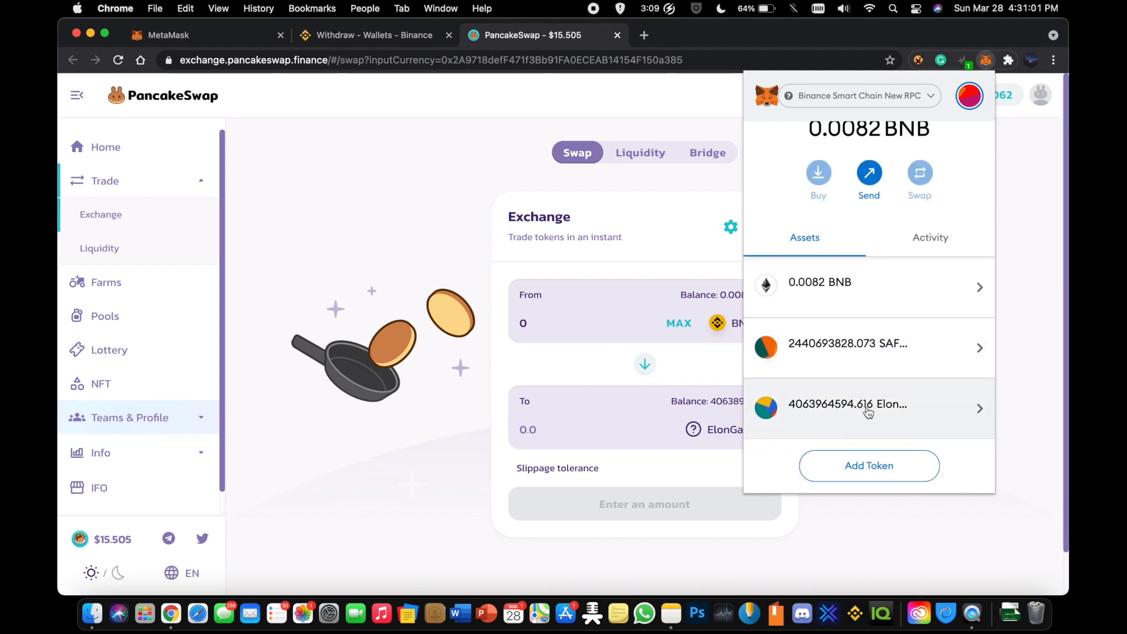
click(869, 408)
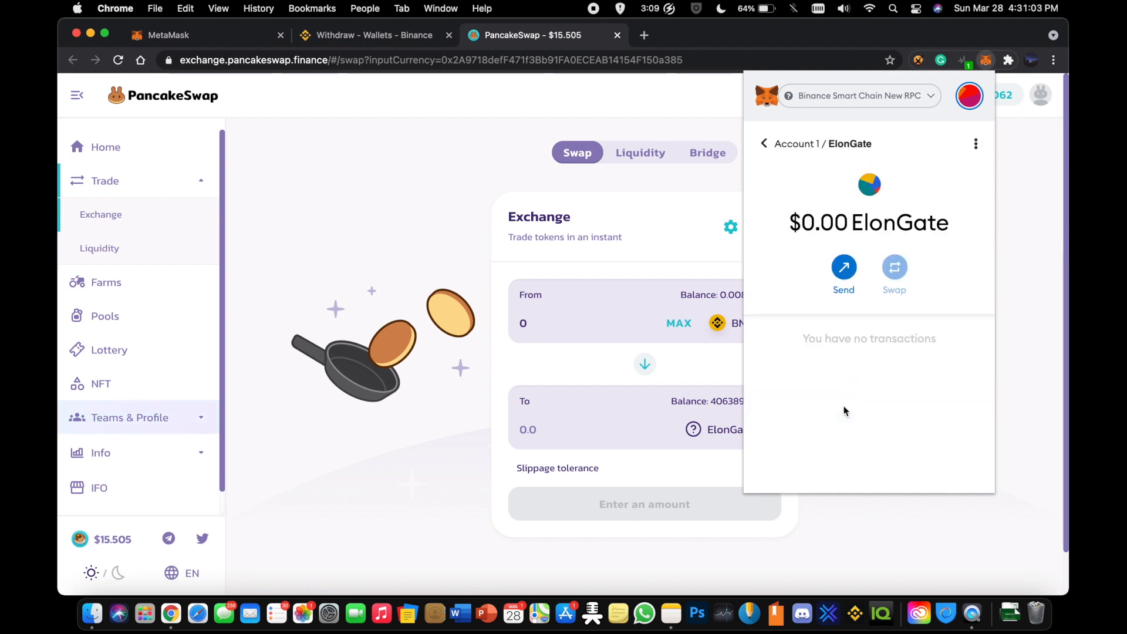